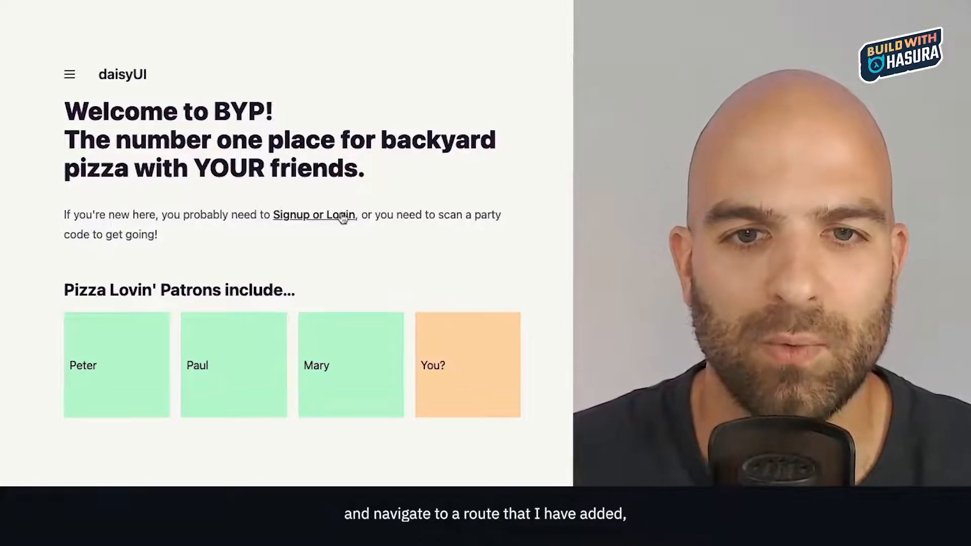
Open the BYP app's signup-or-login page from the home page and show the Signup form
{"action": "left_click", "coordinate": [314, 215]}
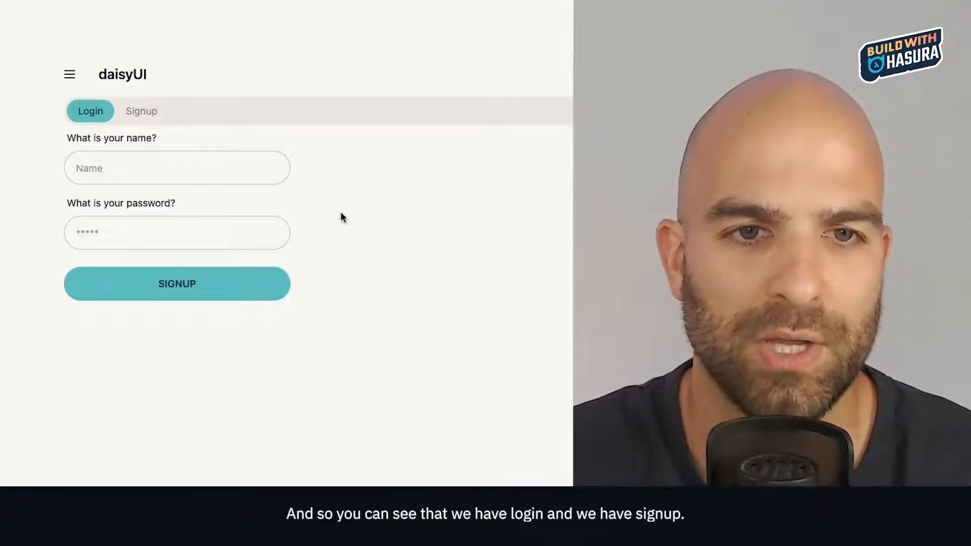
{"action": "mouse_move", "coordinate": [177, 93]}
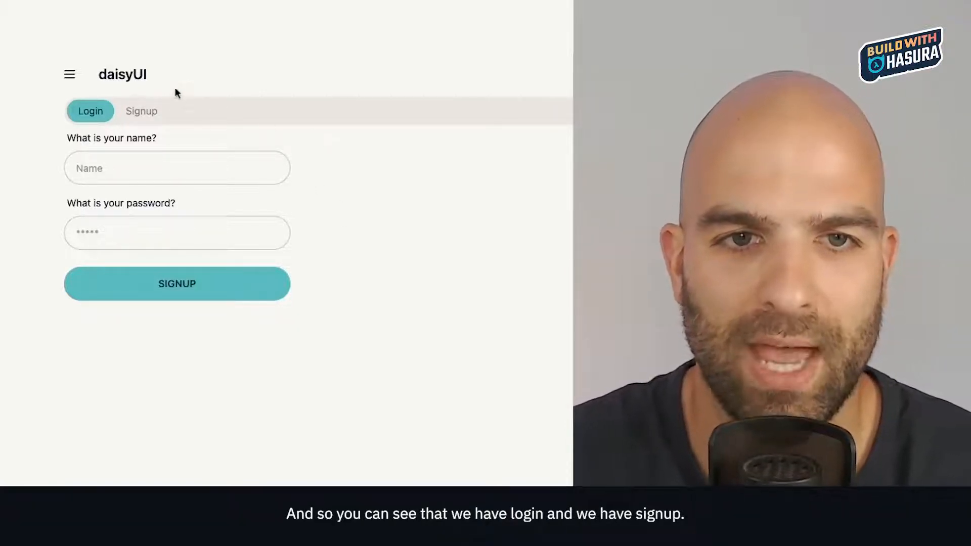
{"action": "left_click", "coordinate": [141, 111]}
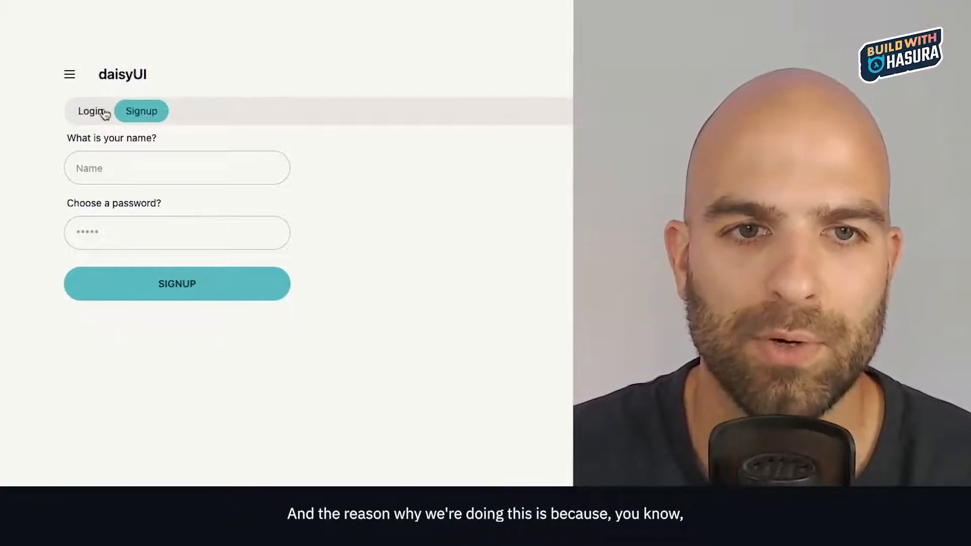
{"action": "left_click", "coordinate": [90, 111]}
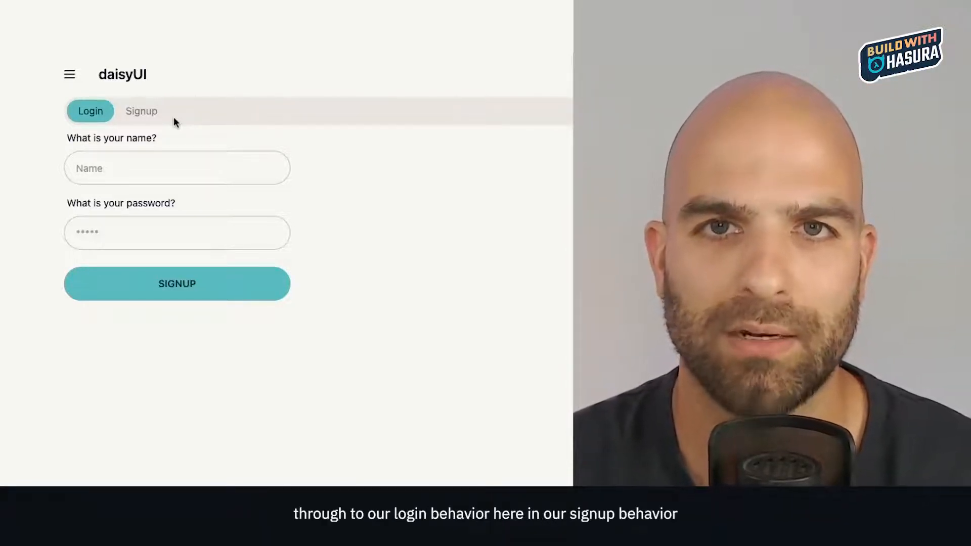
{"action": "left_click", "coordinate": [141, 111]}
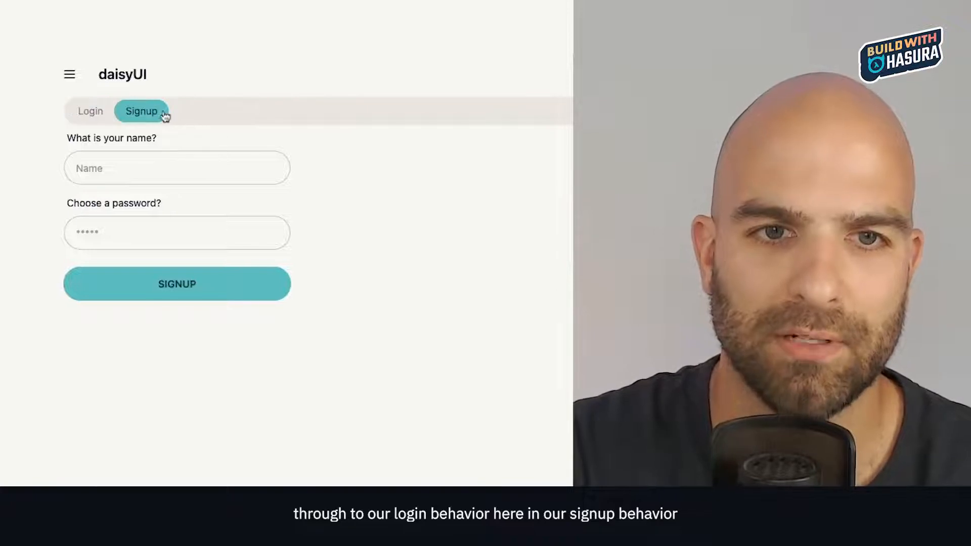
{"action": "left_click", "coordinate": [91, 111]}
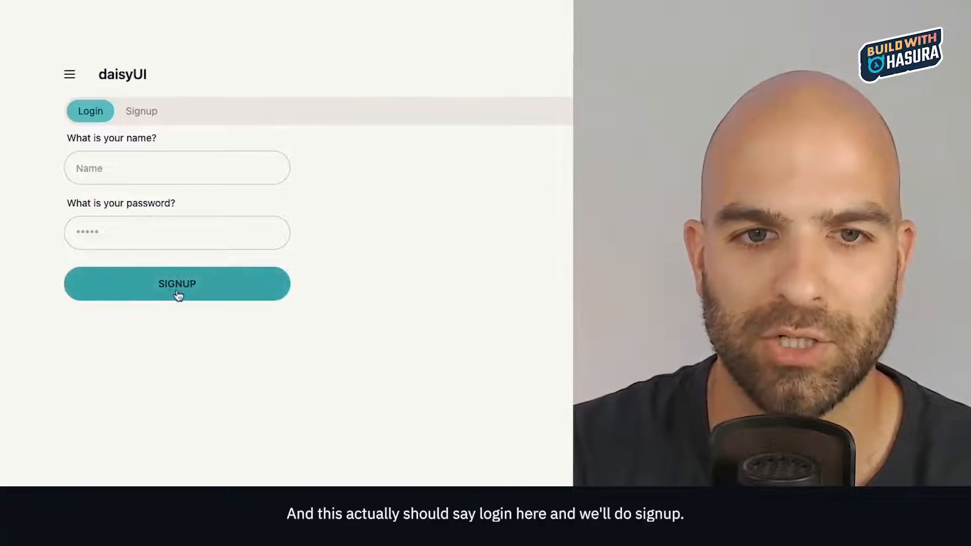
{"action": "left_click", "coordinate": [141, 111]}
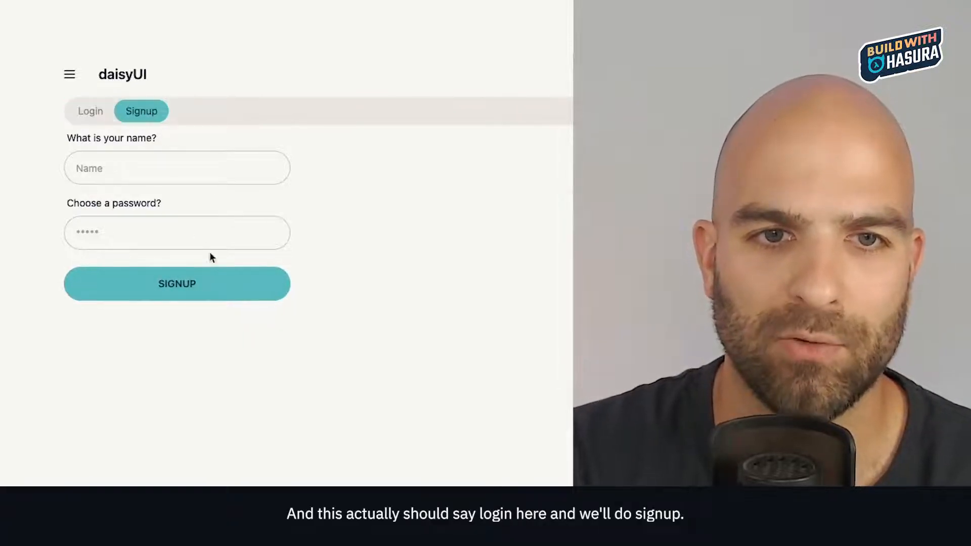
{"action": "mouse_move", "coordinate": [90, 111]}
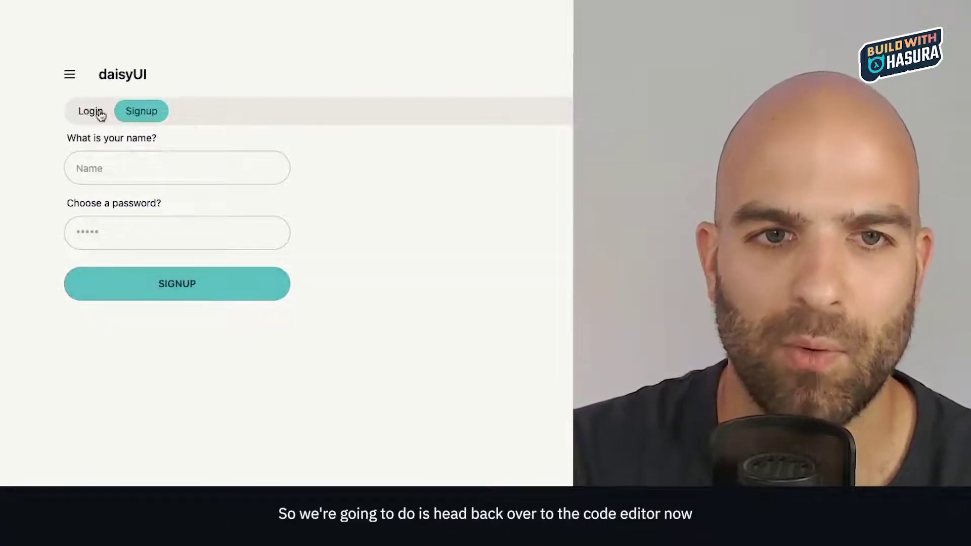
{"action": "left_click", "coordinate": [90, 111]}
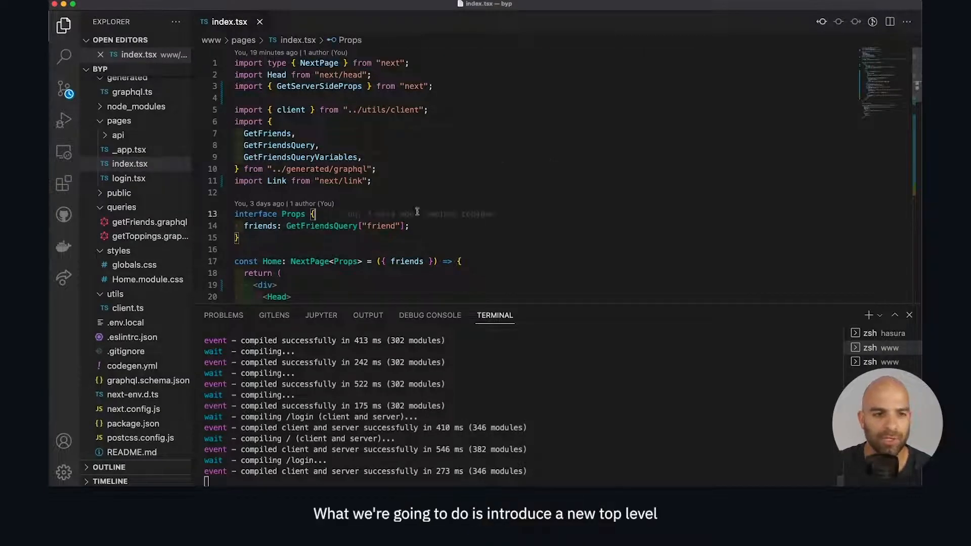
Collapse the pages and components folders, then create a www/store folder containing store.ts
{"action": "left_click", "coordinate": [119, 121]}
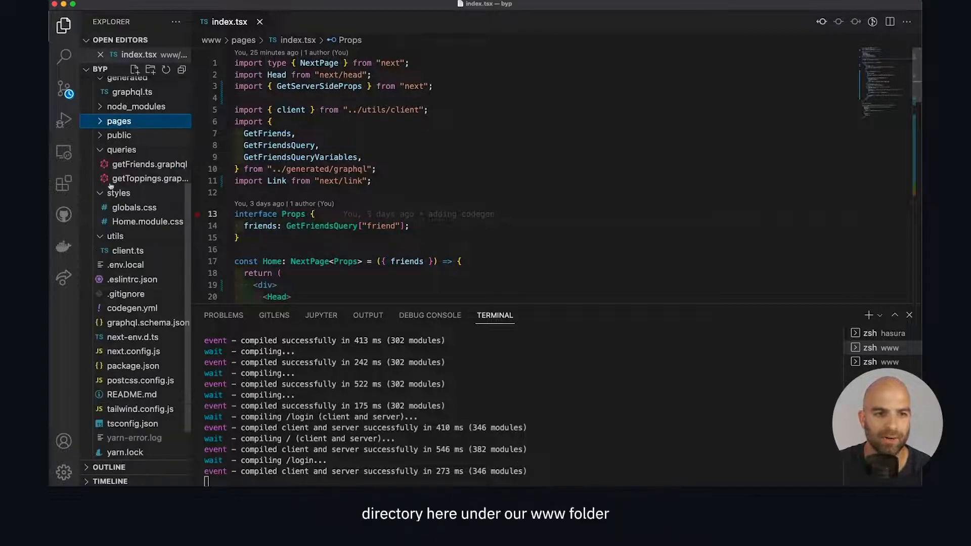
{"action": "left_click", "coordinate": [113, 97]}
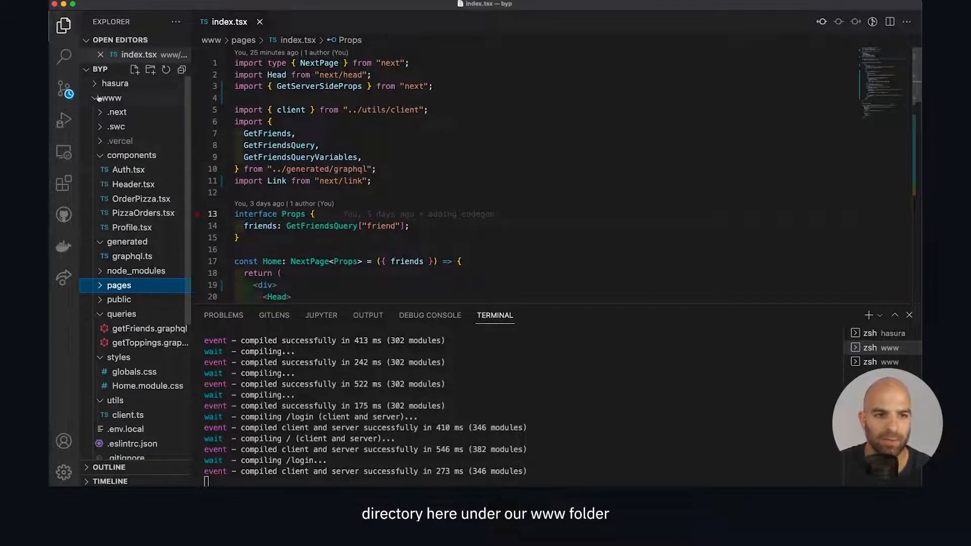
{"action": "left_click", "coordinate": [130, 156]}
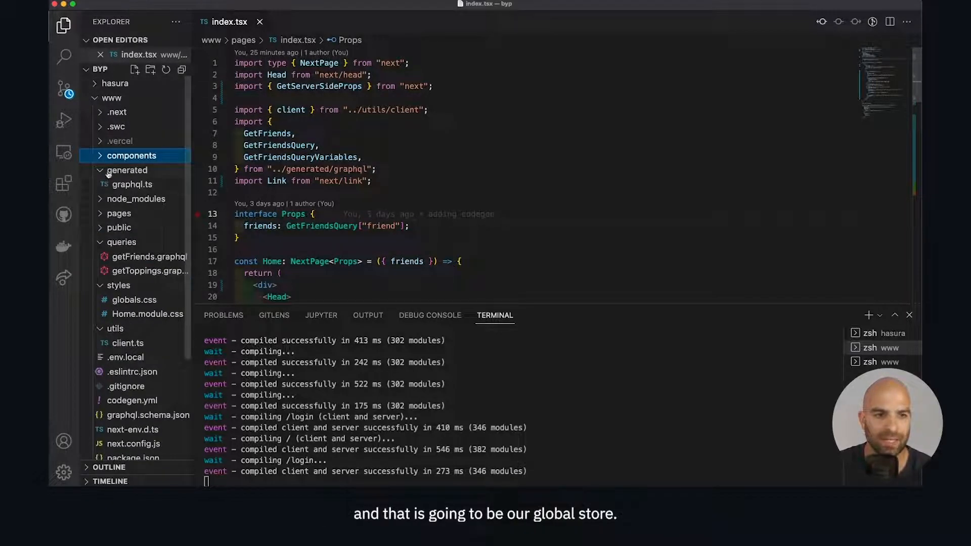
{"action": "left_click", "coordinate": [127, 170]}
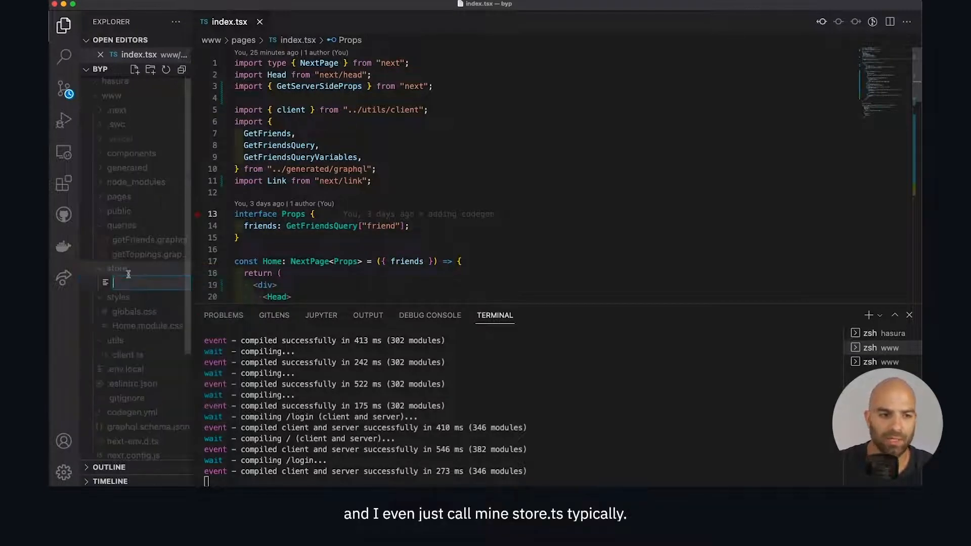
{"action": "type", "text": "store.ts"}
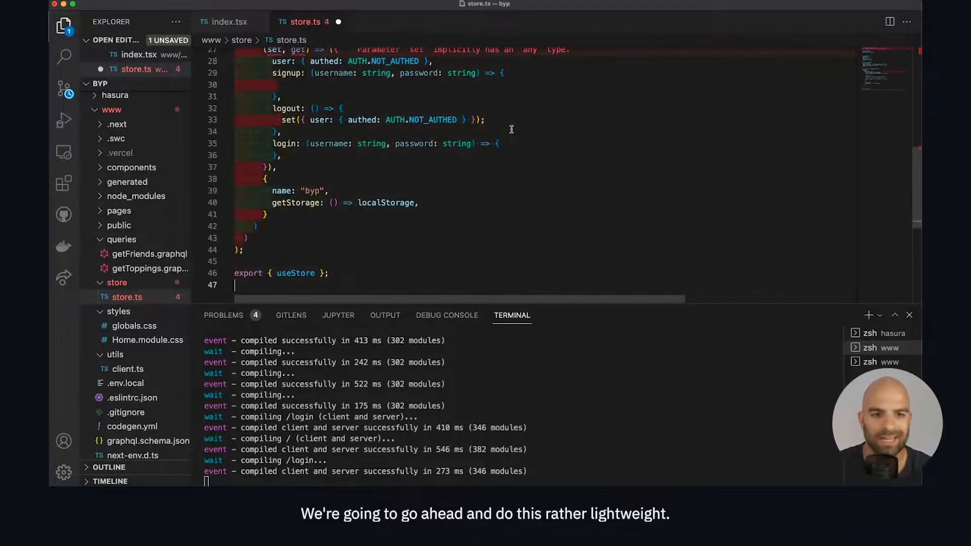
Paste the Zustand auth store code into store.ts and run yarn add zustand
{"action": "scroll", "scroll_direction": "up", "scroll_amount": 3}
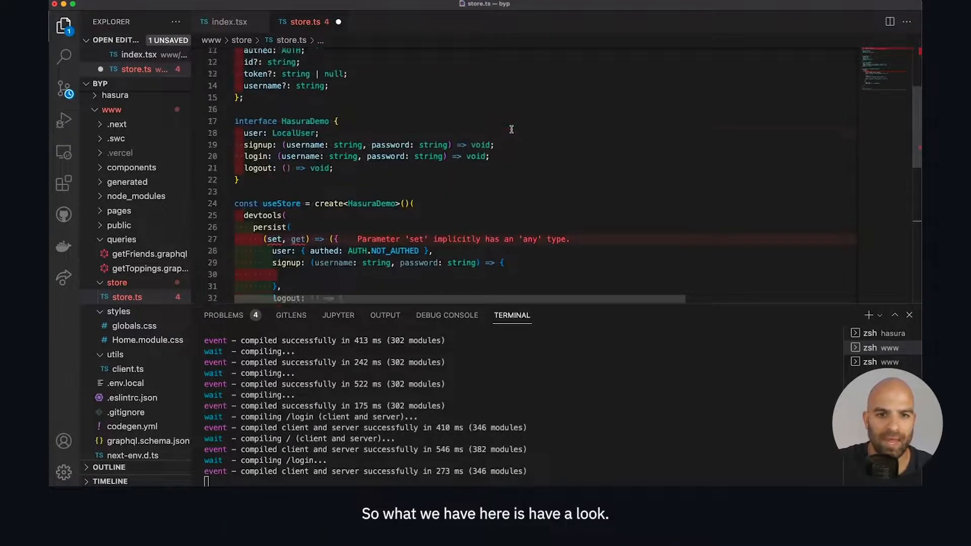
{"action": "scroll", "scroll_direction": "up", "scroll_amount": 3}
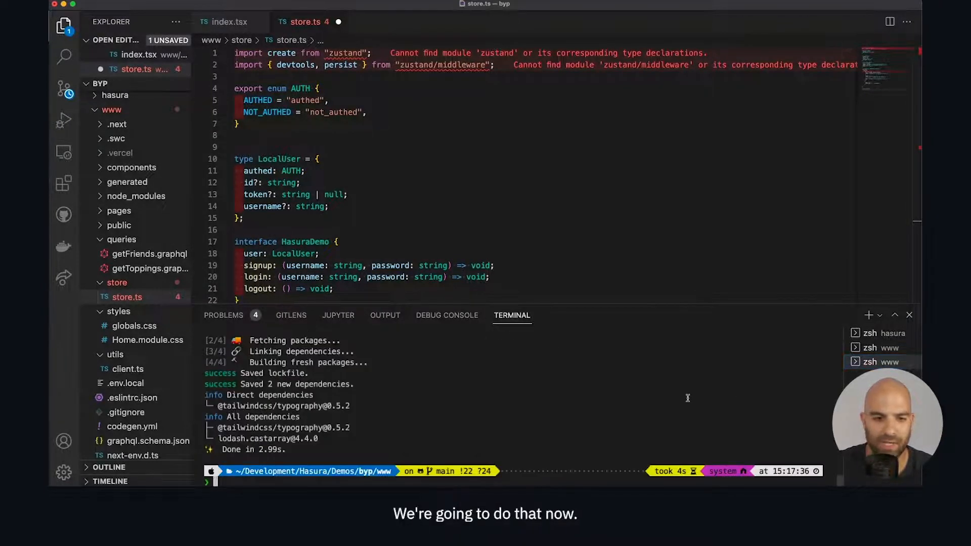
{"action": "type", "text": "yarn add"}
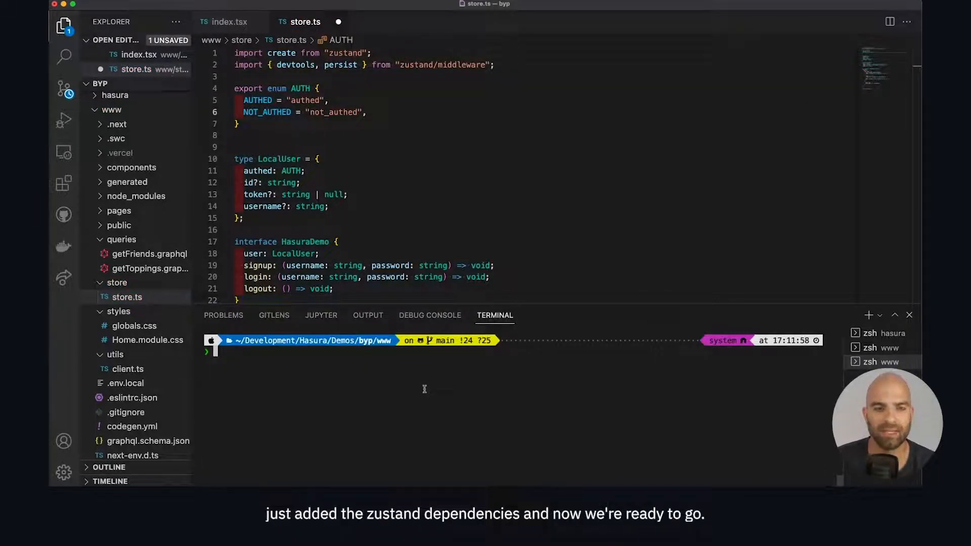
{"action": "mouse_move", "coordinate": [389, 143]}
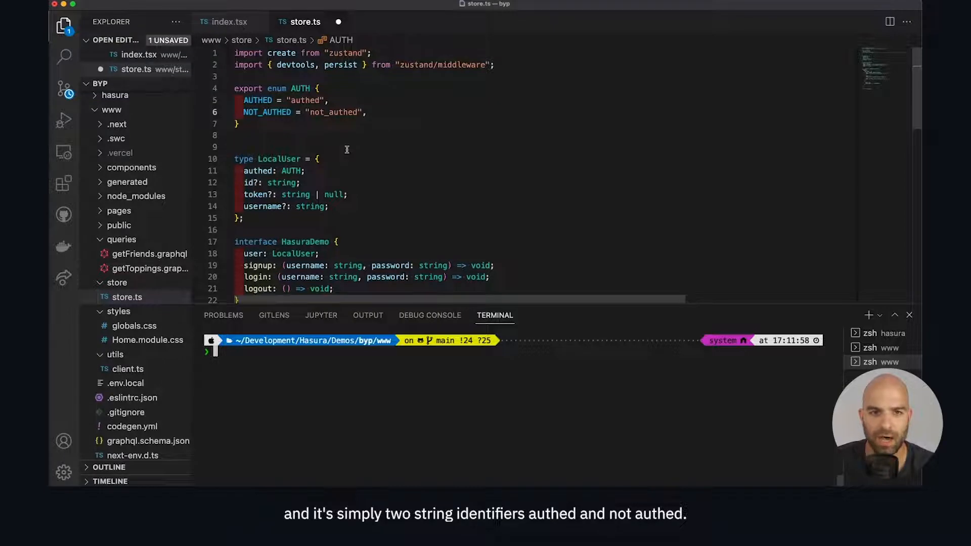
{"action": "scroll", "scroll_direction": "down", "scroll_amount": 3}
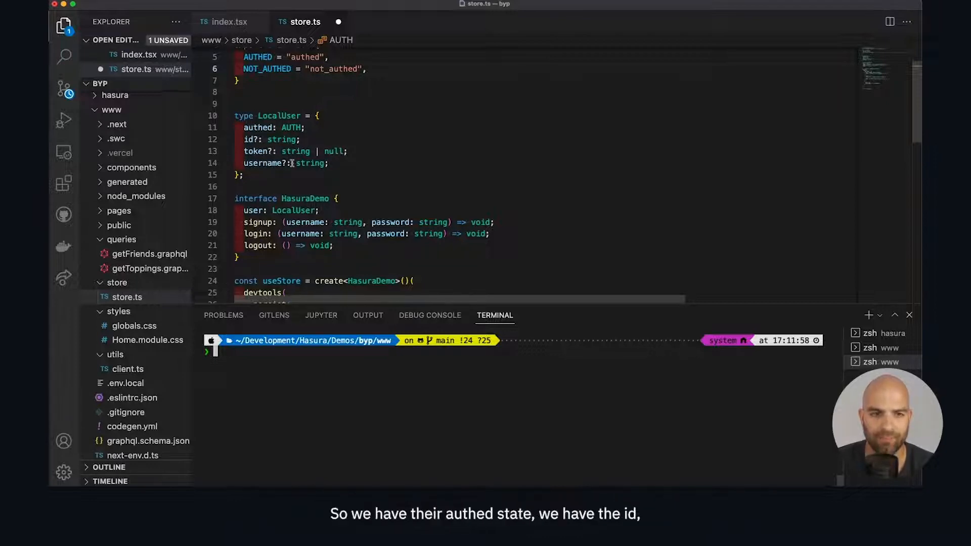
{"action": "scroll", "scroll_direction": "down", "scroll_amount": 3}
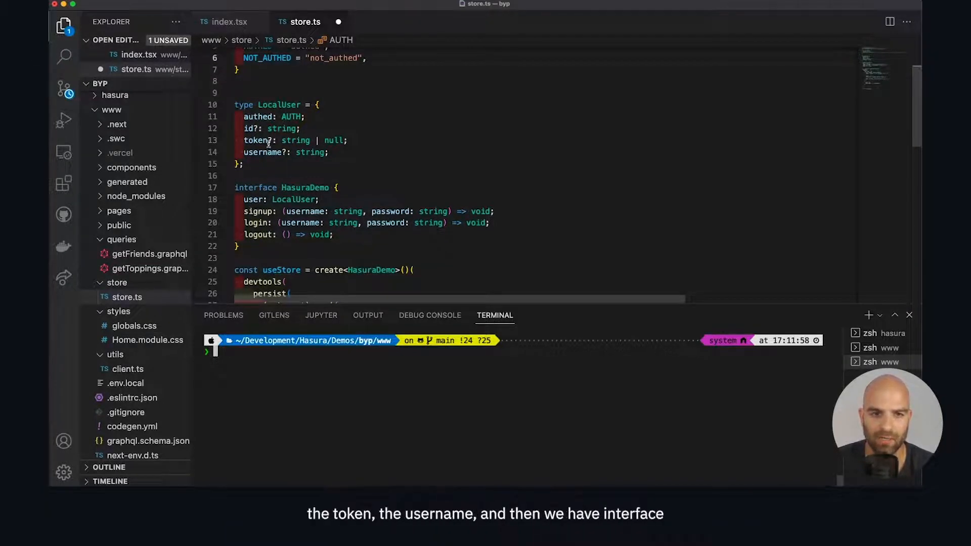
{"action": "scroll", "scroll_direction": "down", "scroll_amount": 3}
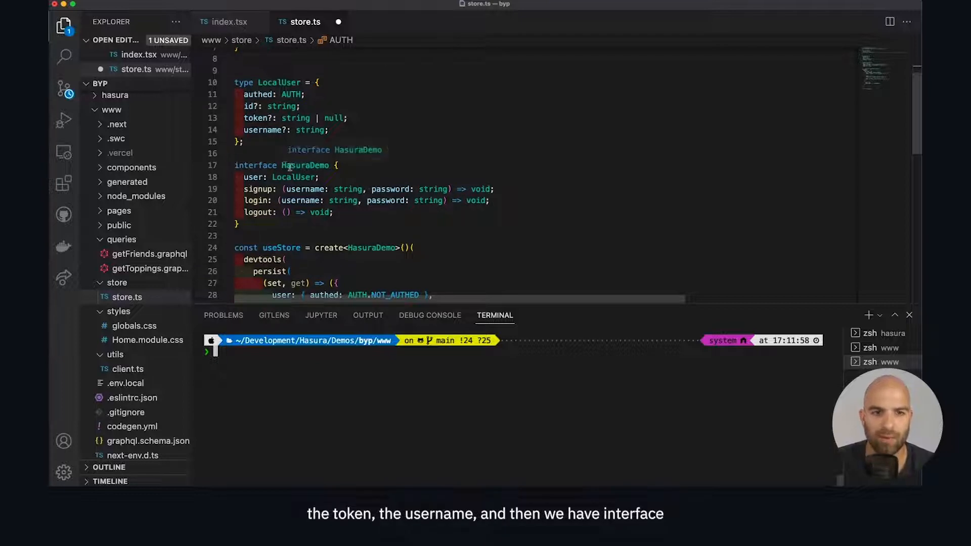
{"action": "scroll", "scroll_direction": "down", "scroll_amount": 3}
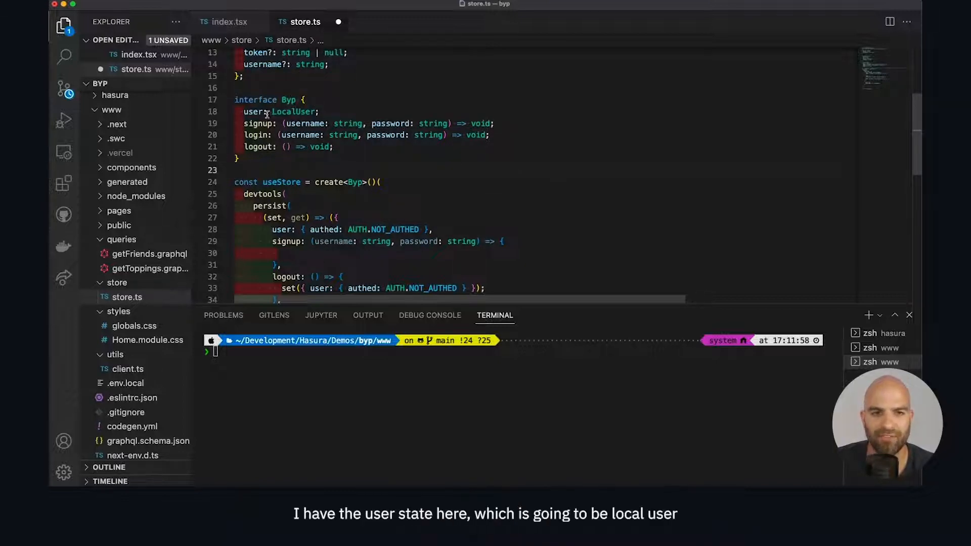
Rename the HasuraDemo interface to Byp and update create<Byp>() in store.ts
{"action": "scroll", "scroll_direction": "up", "scroll_amount": 3}
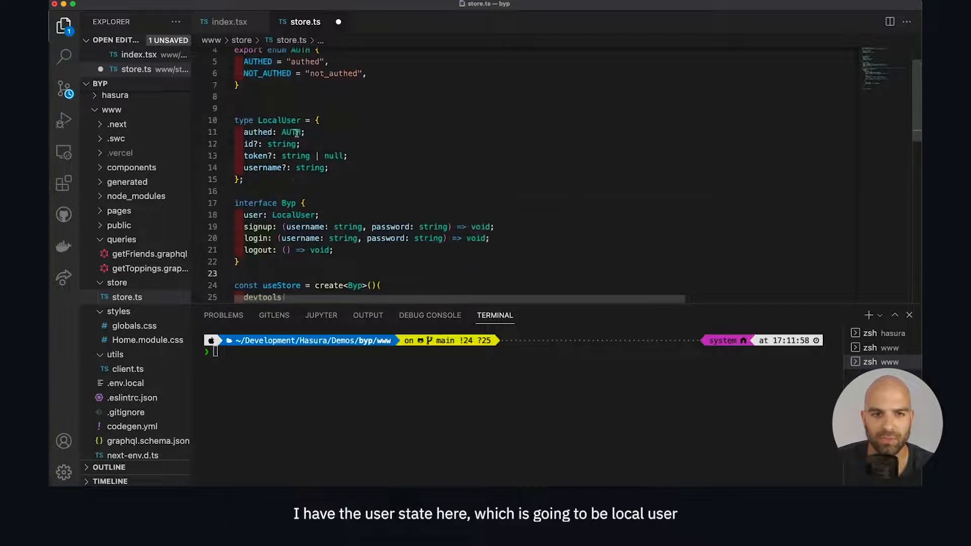
{"action": "scroll", "scroll_direction": "down", "scroll_amount": 3}
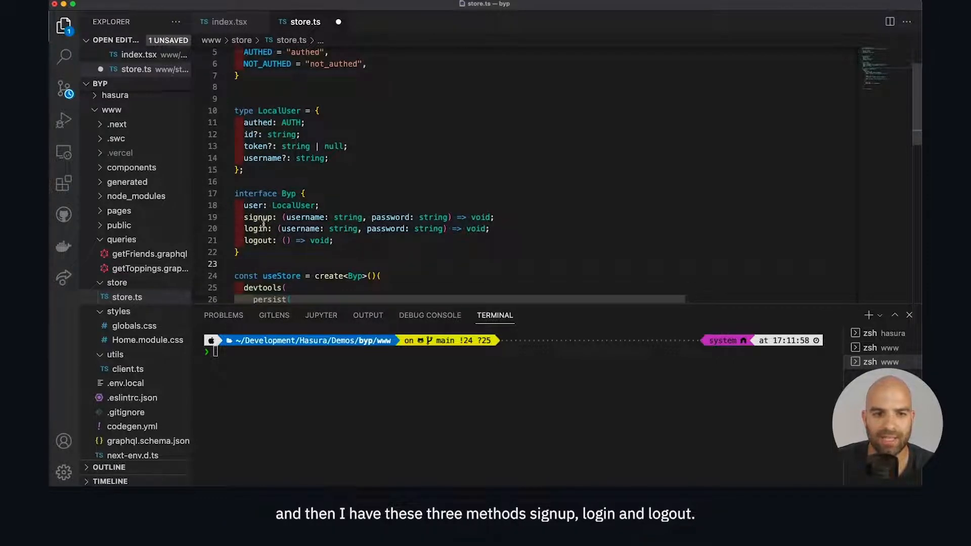
{"action": "mouse_move", "coordinate": [280, 231]}
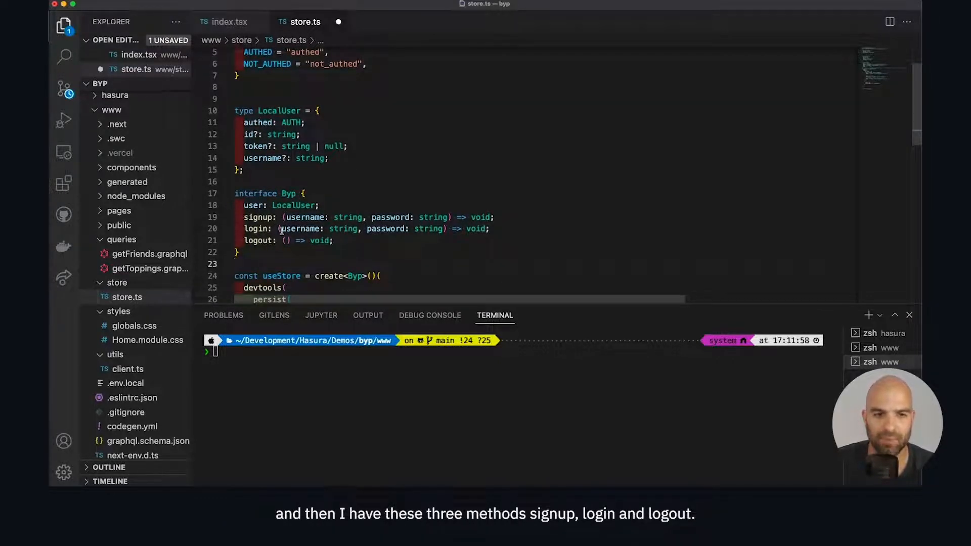
{"action": "scroll", "scroll_direction": "down", "scroll_amount": 3}
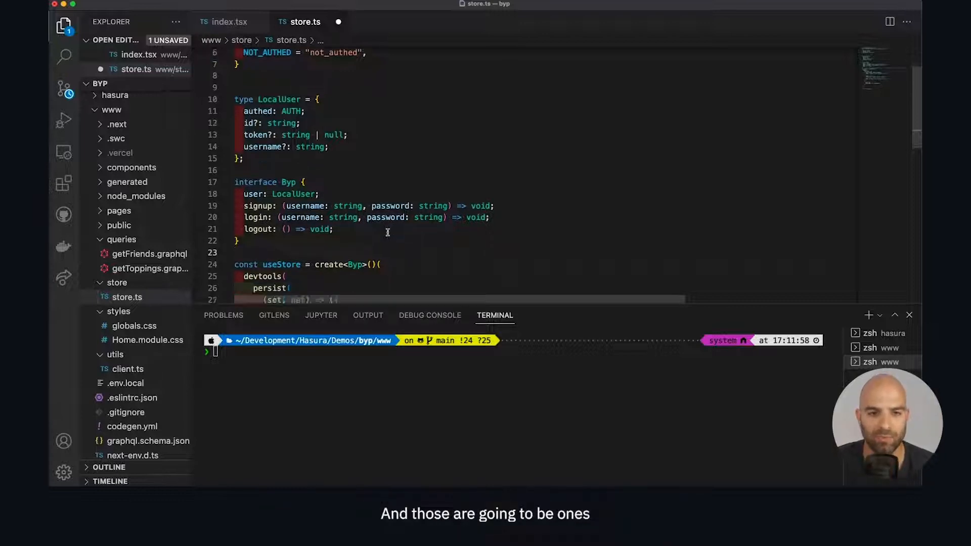
{"action": "scroll", "scroll_direction": "down", "scroll_amount": 3}
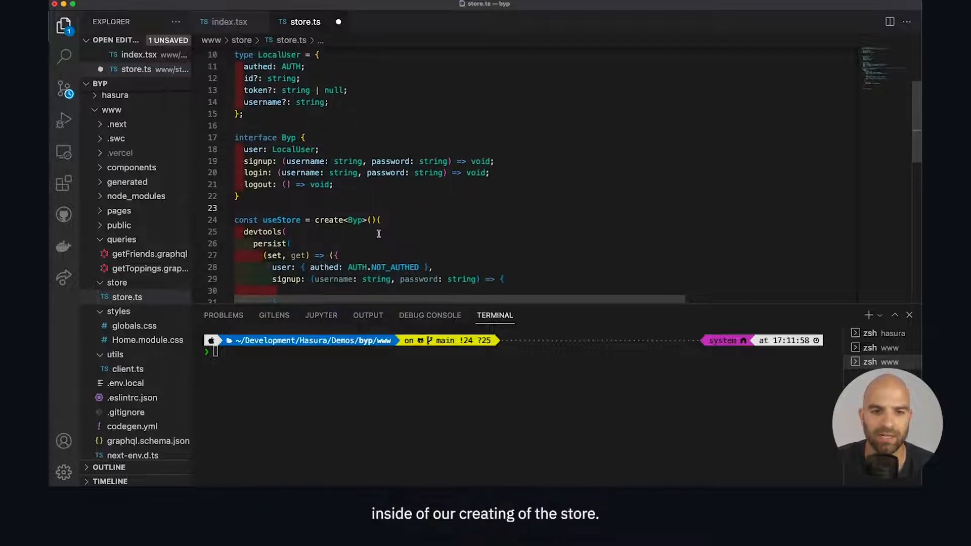
{"action": "scroll", "scroll_direction": "down", "scroll_amount": 3}
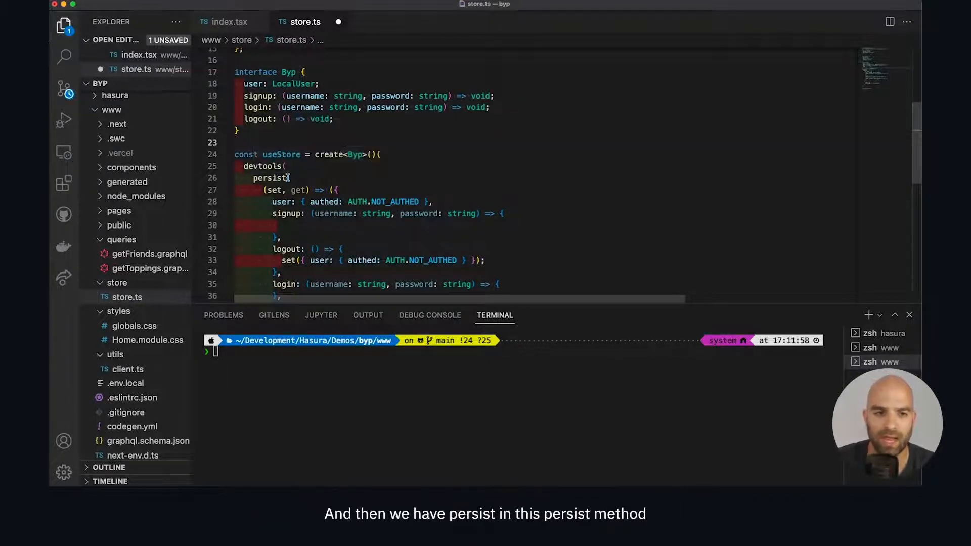
{"action": "mouse_move", "coordinate": [270, 178]}
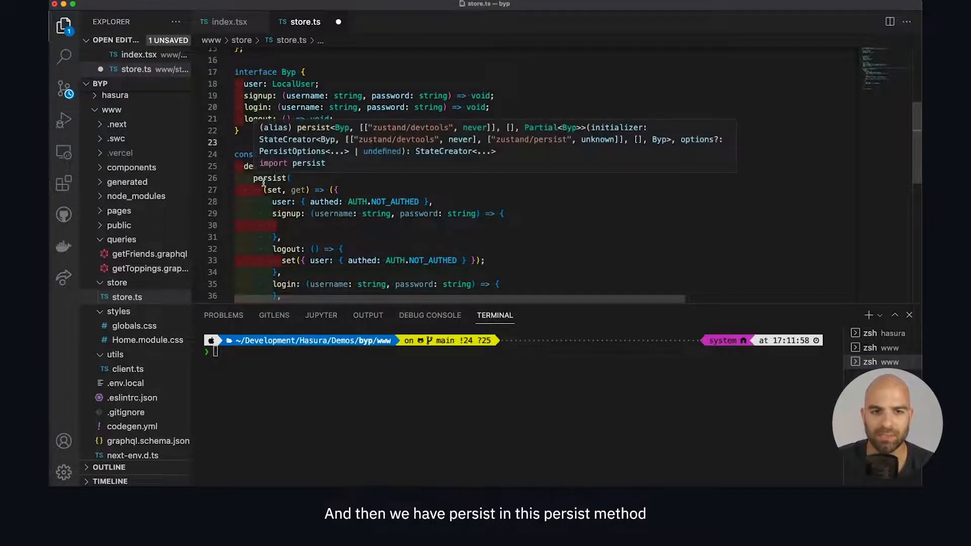
{"action": "scroll", "scroll_direction": "down", "scroll_amount": 3}
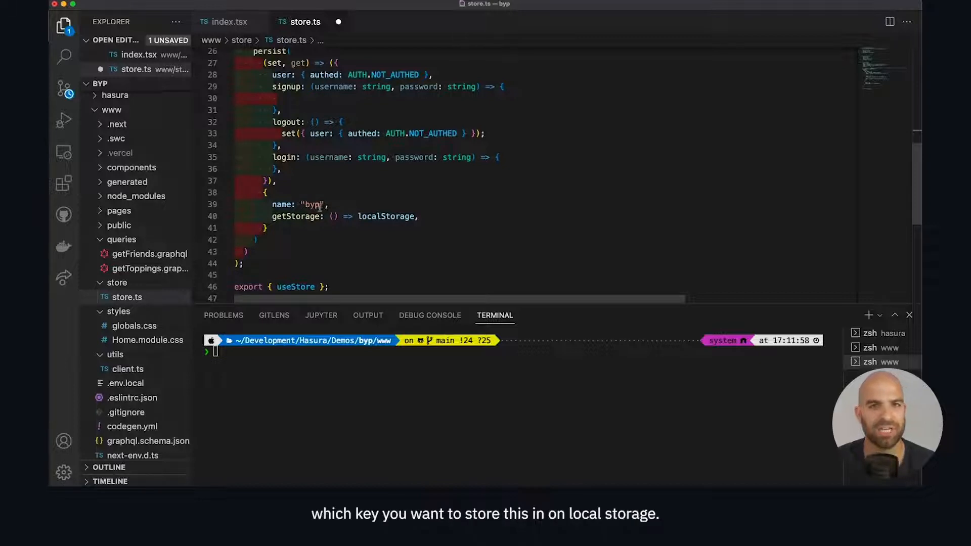
{"action": "scroll", "scroll_direction": "up", "scroll_amount": 3}
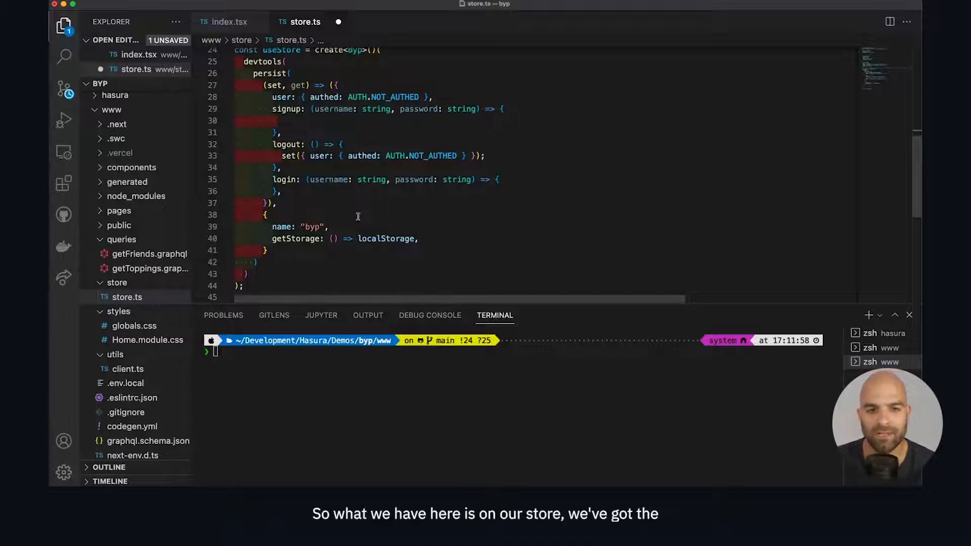
{"action": "scroll", "scroll_direction": "up", "scroll_amount": 3}
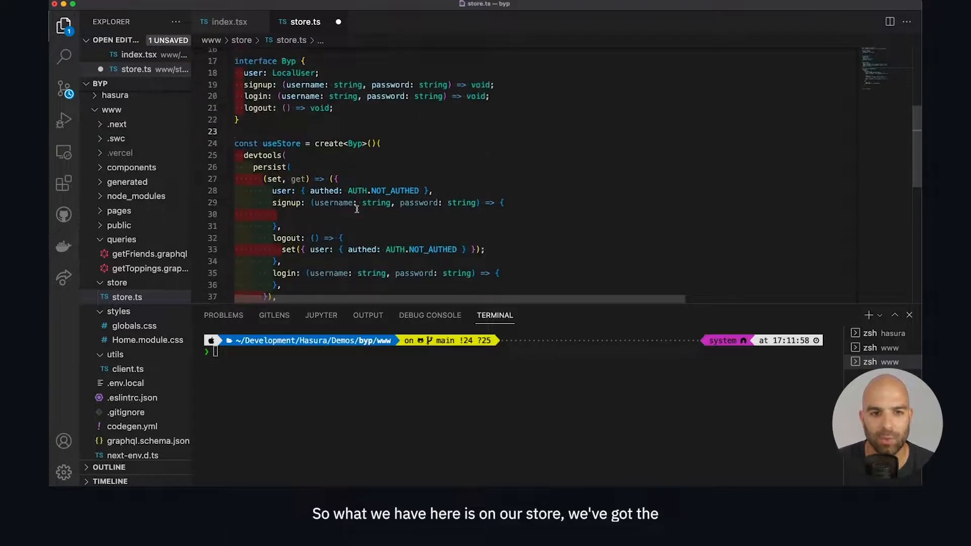
{"action": "scroll", "scroll_direction": "down", "scroll_amount": 3}
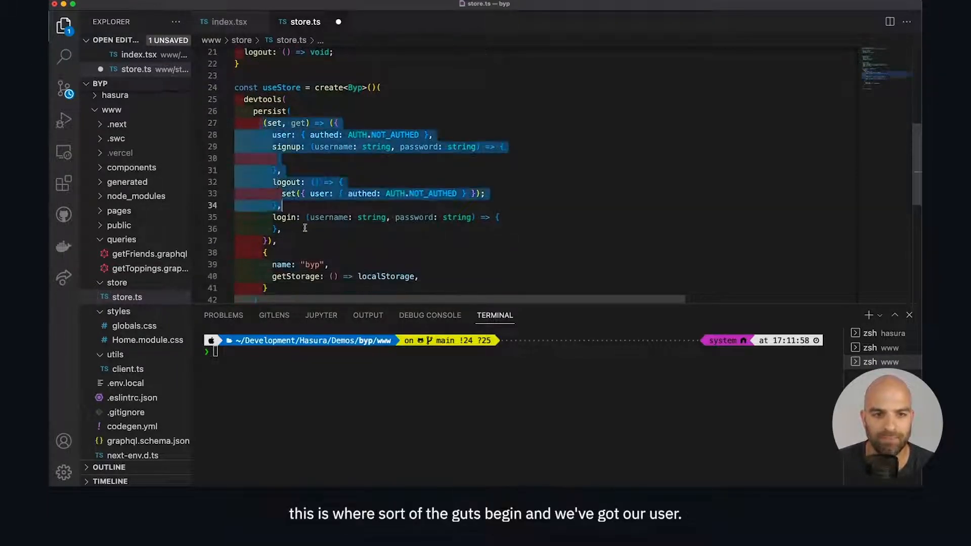
{"action": "left_click", "coordinate": [304, 134]}
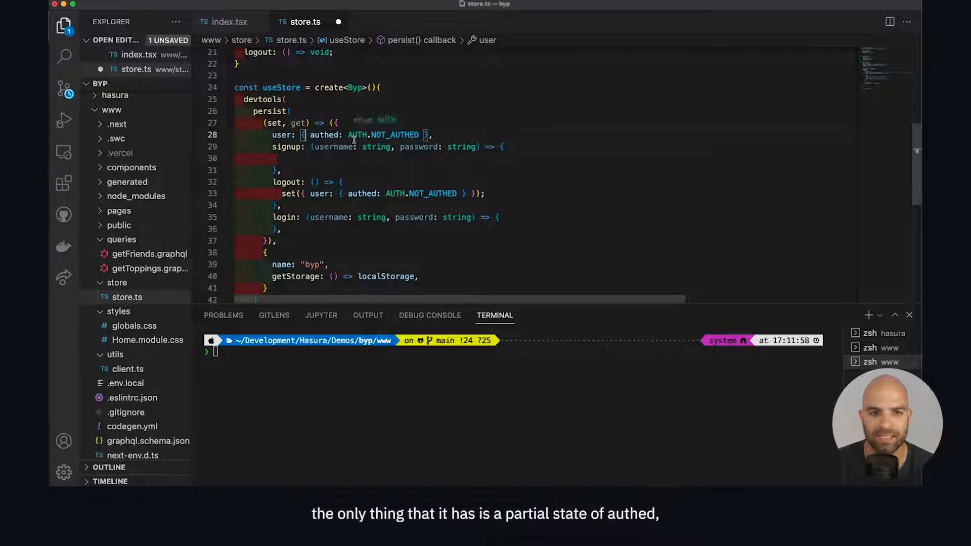
{"action": "scroll", "scroll_direction": "up", "scroll_amount": 3}
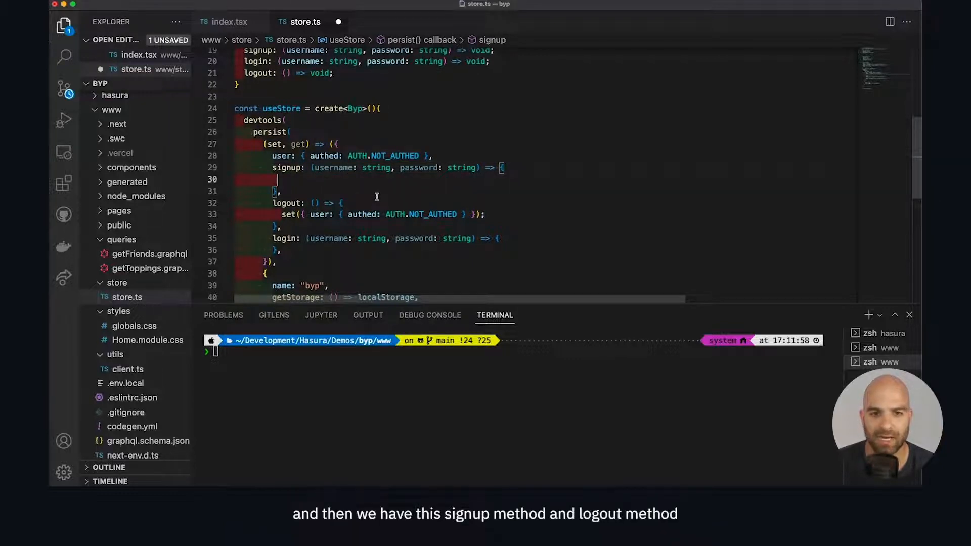
{"action": "scroll", "scroll_direction": "down", "scroll_amount": 3}
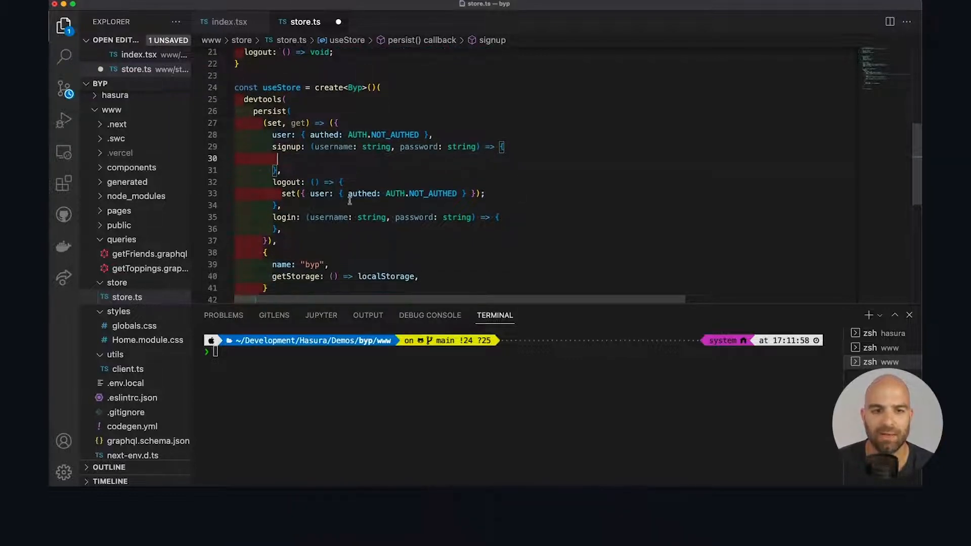
Save store.ts so the empty signup and login handlers collapse to one-line {} bodies
{"action": "left_click", "coordinate": [500, 218]}
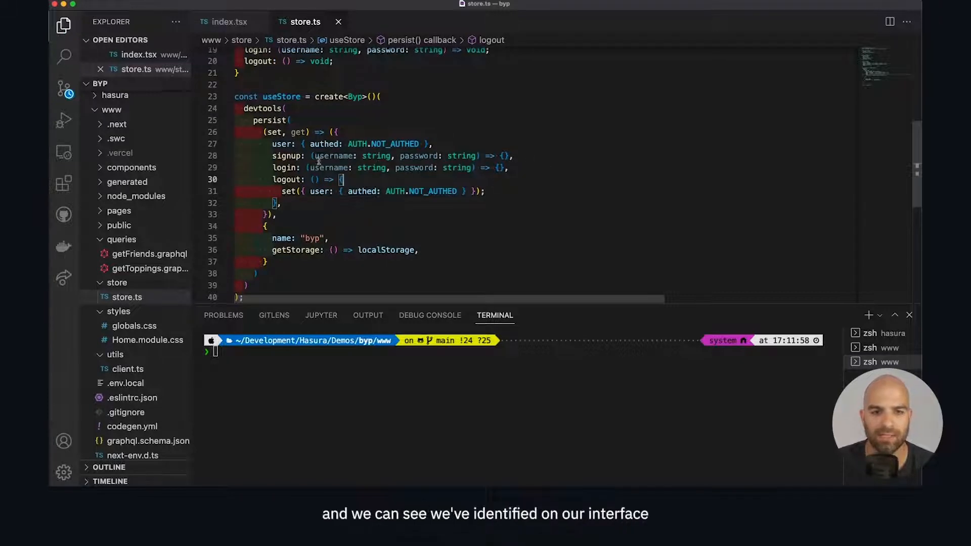
{"action": "scroll", "scroll_direction": "up", "scroll_amount": 3}
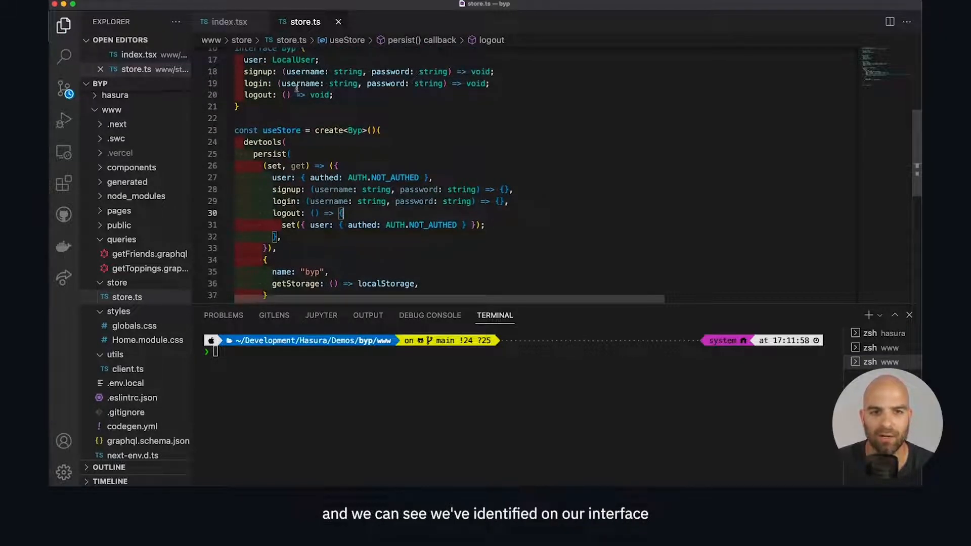
{"action": "scroll", "scroll_direction": "up", "scroll_amount": 3}
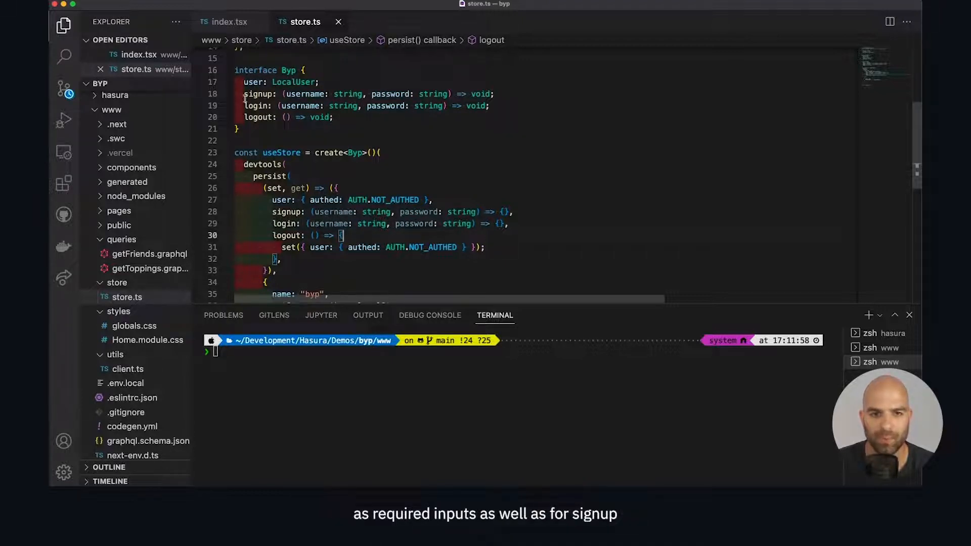
{"action": "scroll", "scroll_direction": "down", "scroll_amount": 3}
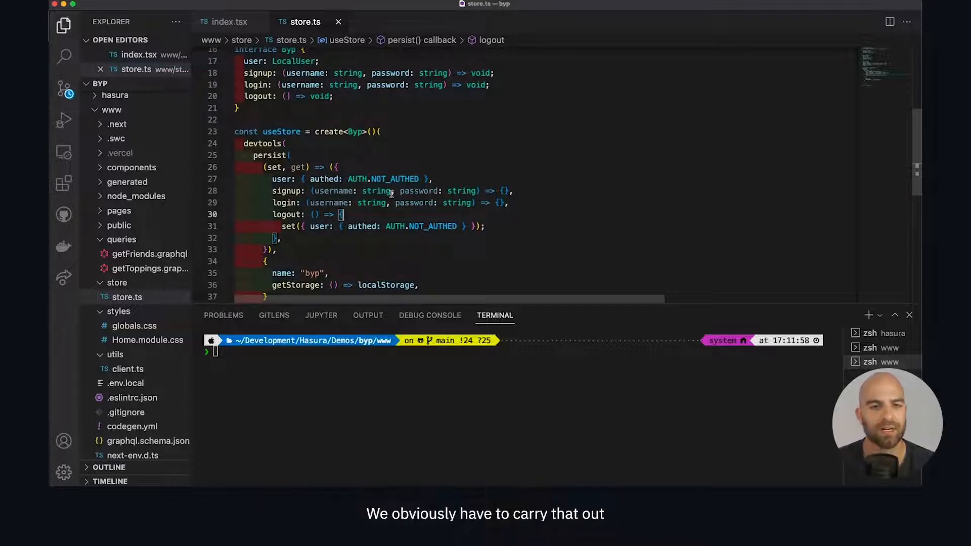
{"action": "mouse_move", "coordinate": [452, 125]}
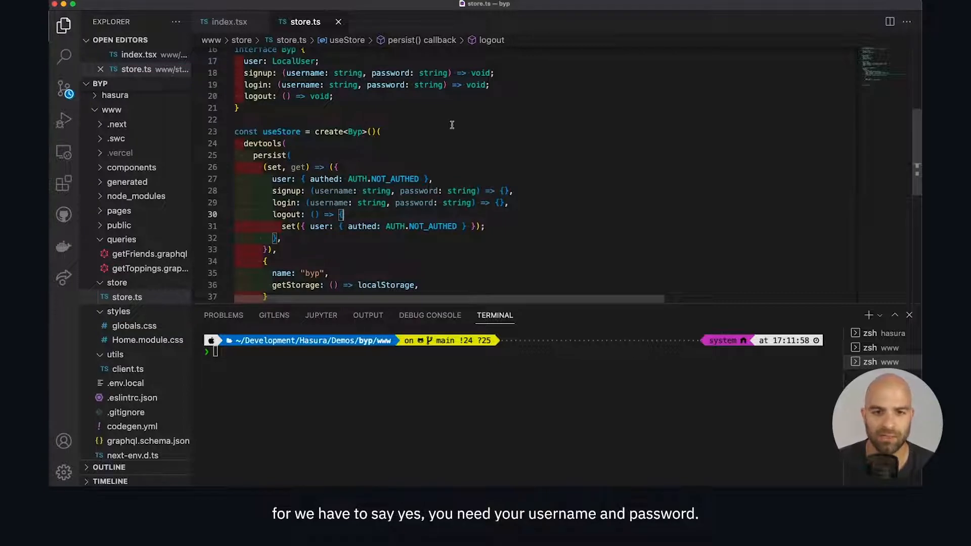
{"action": "mouse_move", "coordinate": [530, 163]}
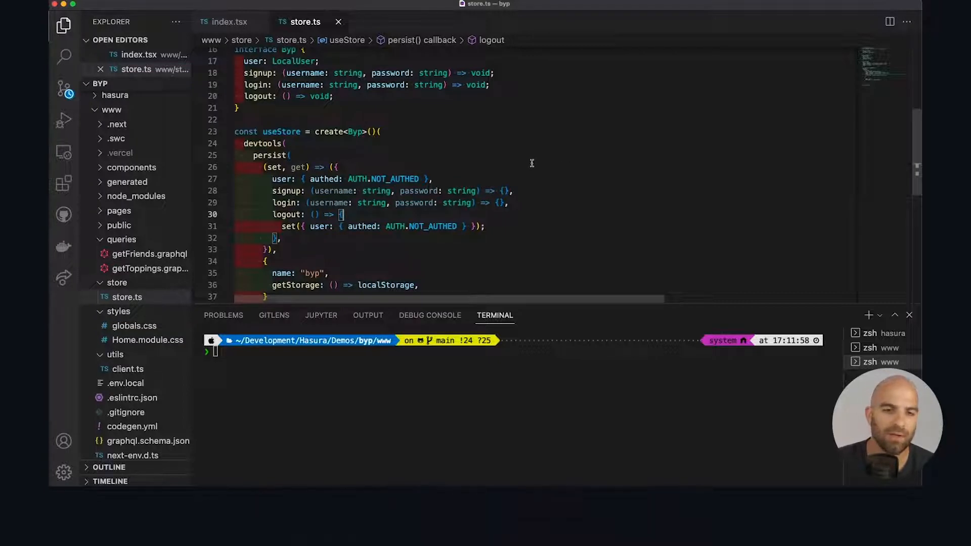
{"action": "scroll", "scroll_direction": "up", "scroll_amount": 3}
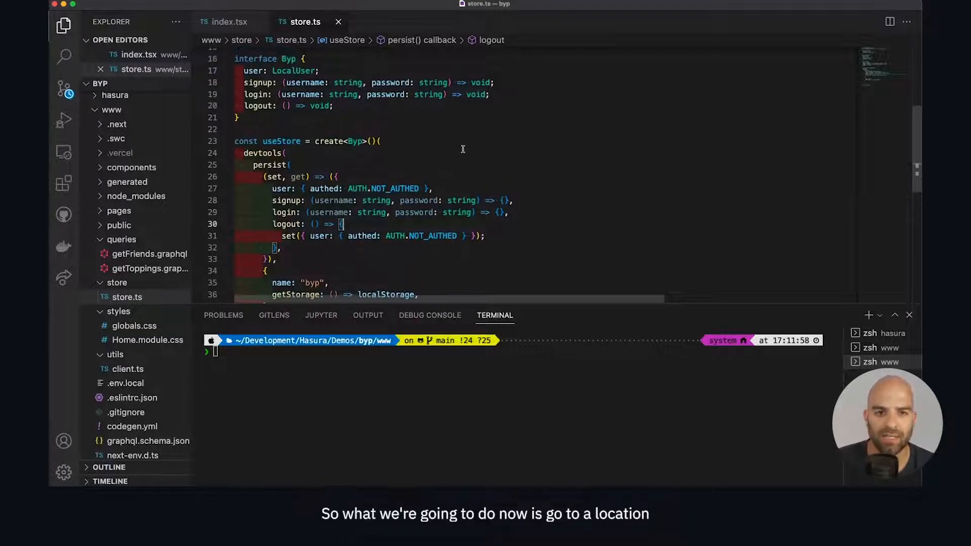
Open Auth.tsx via quick open and read through its Signup, Login and AuthActions components
{"action": "key", "text": "cmd+p"}
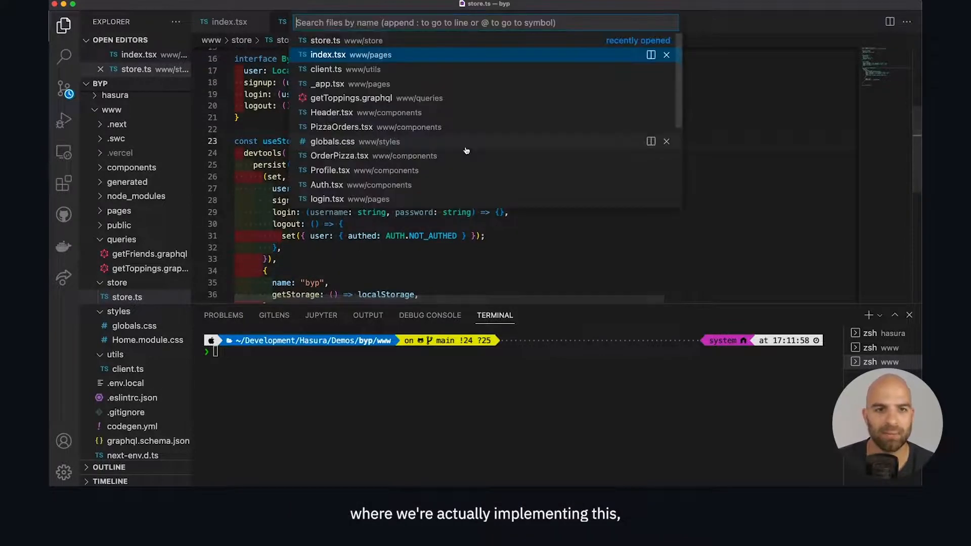
{"action": "type", "text": "auth"}
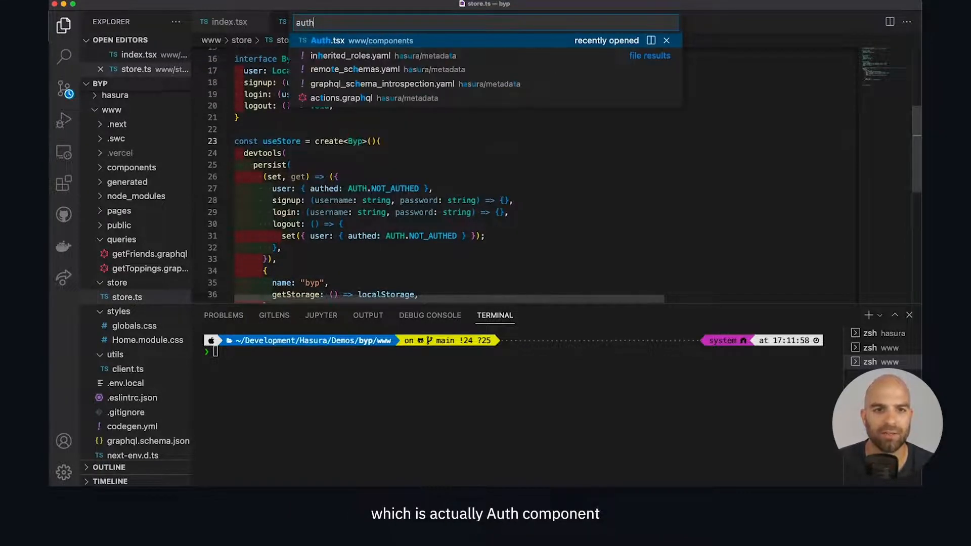
{"action": "left_click", "coordinate": [322, 40]}
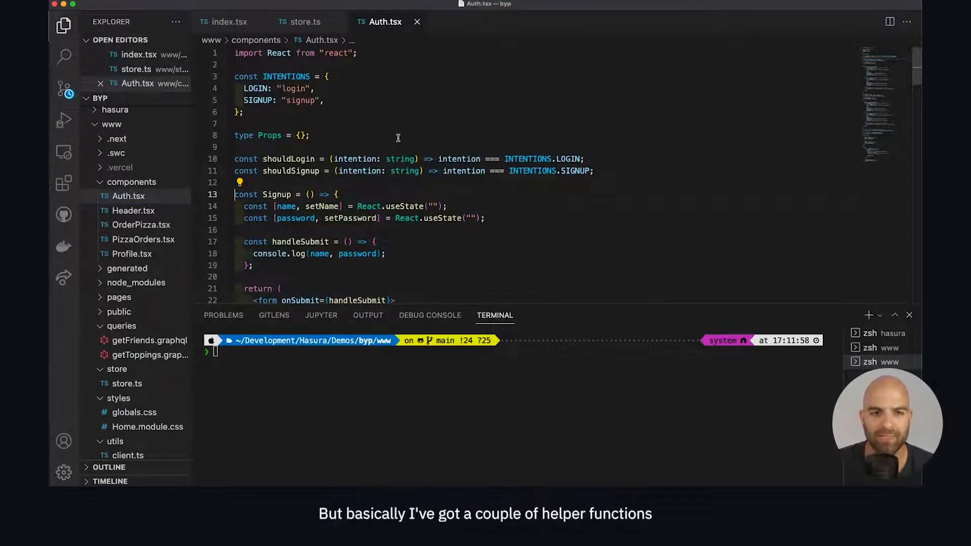
{"action": "scroll", "scroll_direction": "down", "scroll_amount": 3}
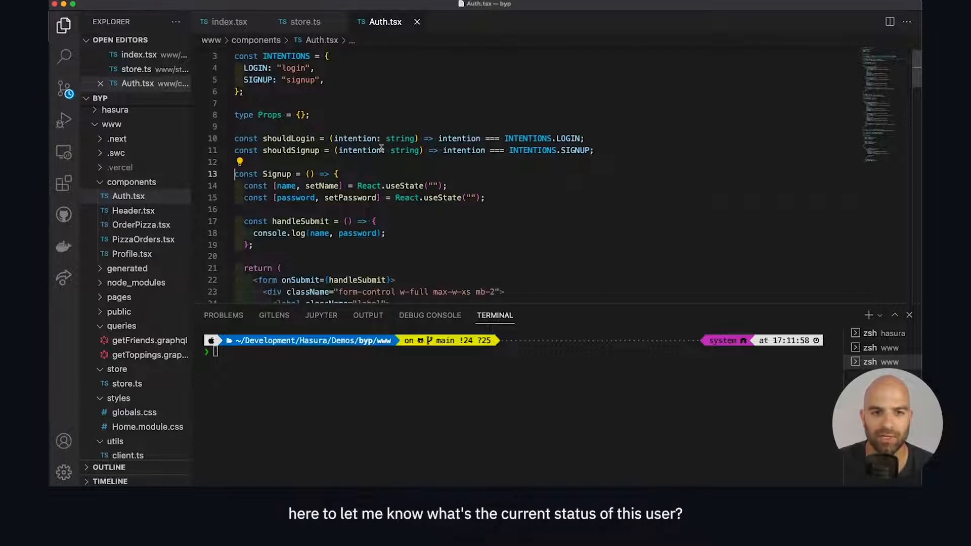
{"action": "scroll", "scroll_direction": "down", "scroll_amount": 3}
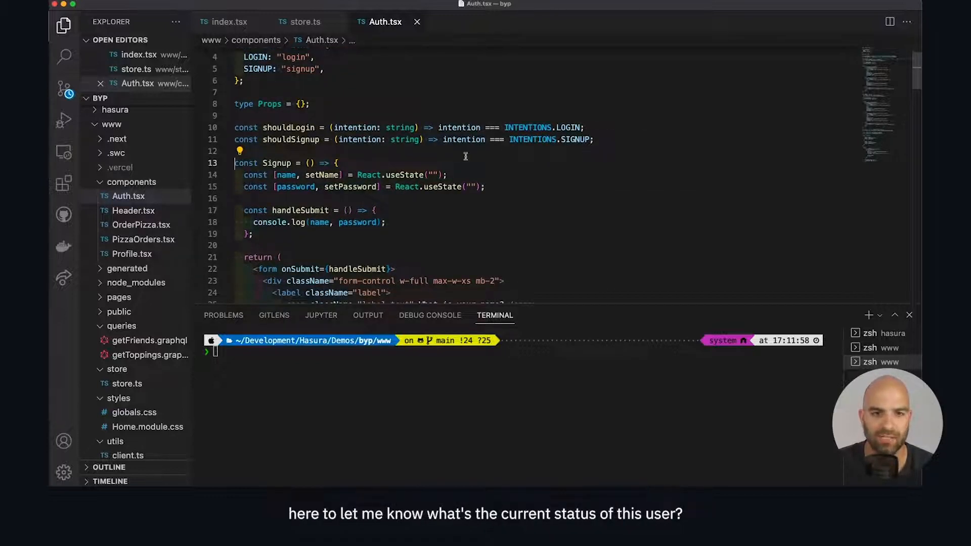
{"action": "scroll", "scroll_direction": "up", "scroll_amount": 3}
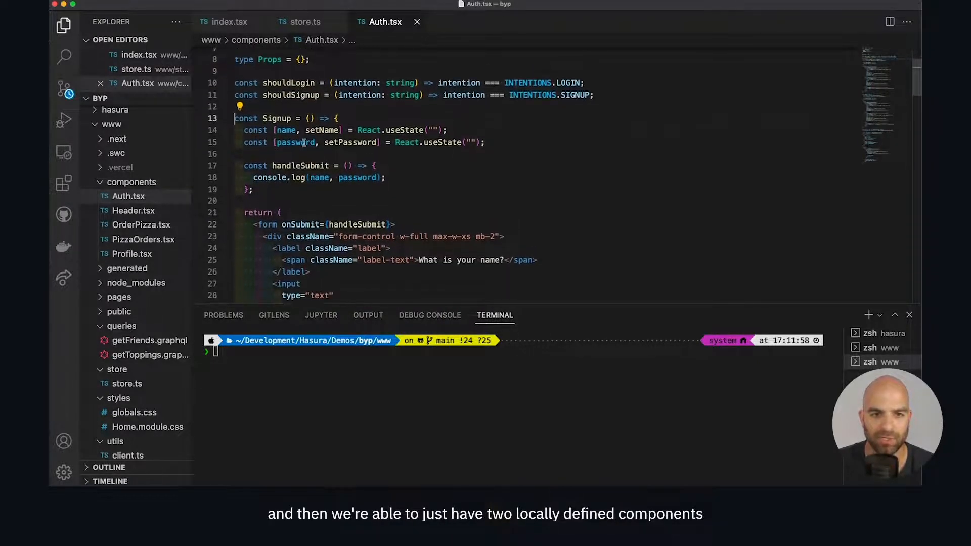
{"action": "scroll", "scroll_direction": "down", "scroll_amount": 3}
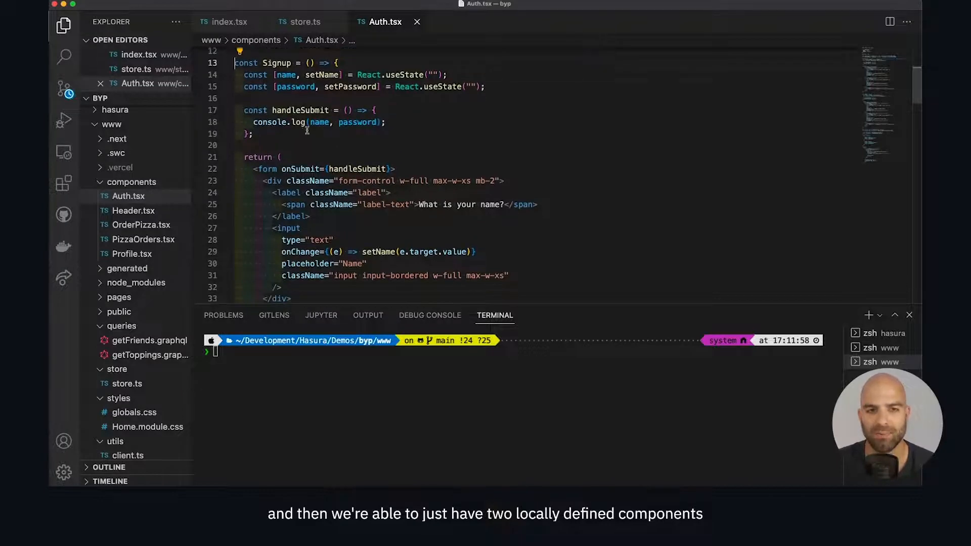
{"action": "scroll", "scroll_direction": "down", "scroll_amount": 3}
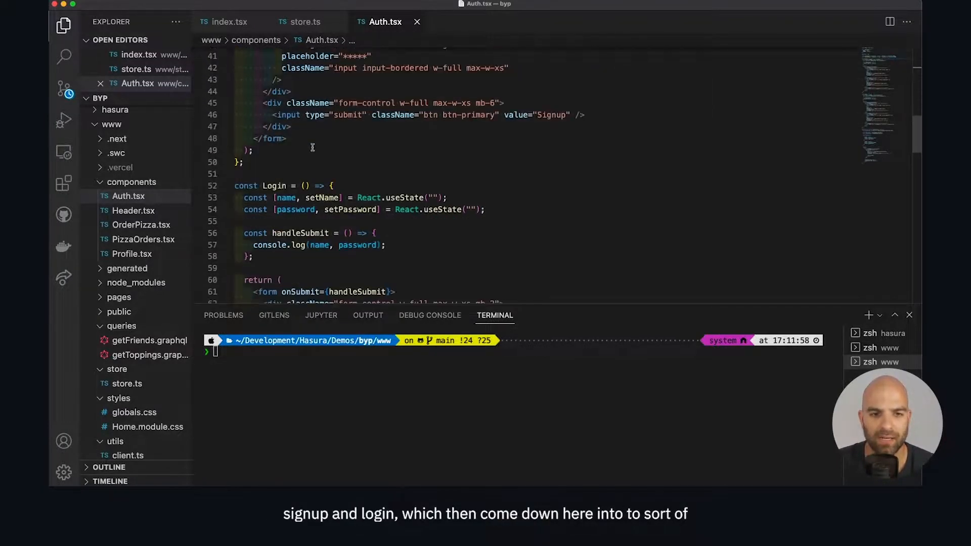
{"action": "scroll", "scroll_direction": "down", "scroll_amount": 3}
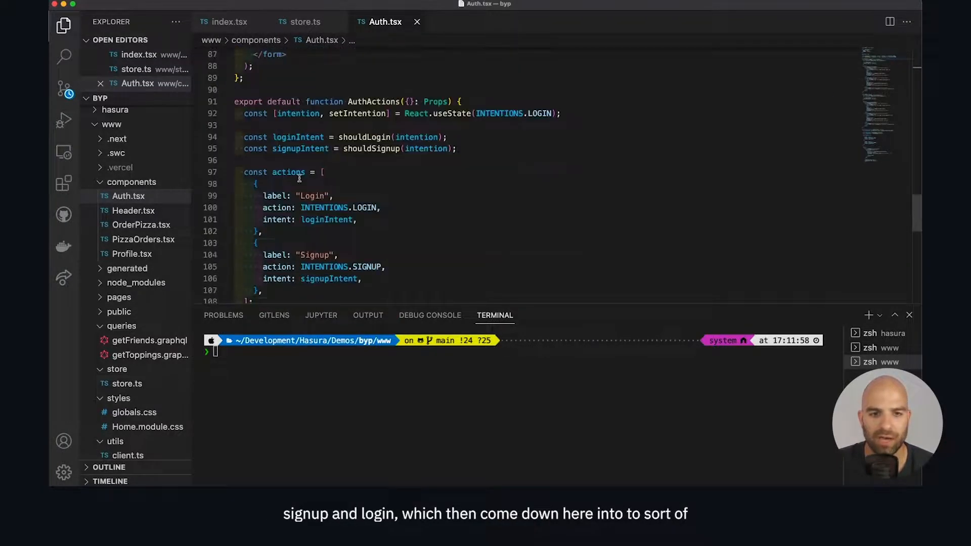
{"action": "scroll", "scroll_direction": "down", "scroll_amount": 3}
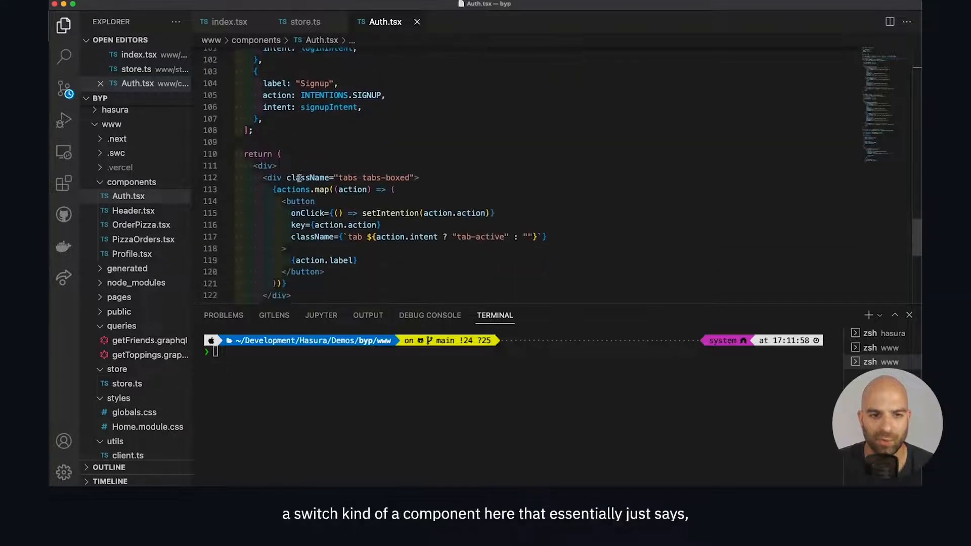
{"action": "scroll", "scroll_direction": "down", "scroll_amount": 3}
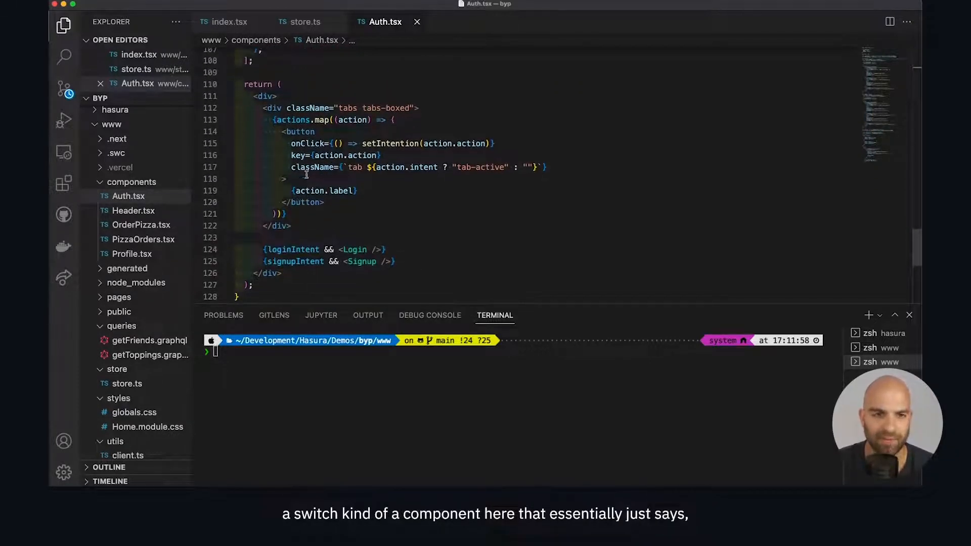
{"action": "mouse_move", "coordinate": [496, 151]}
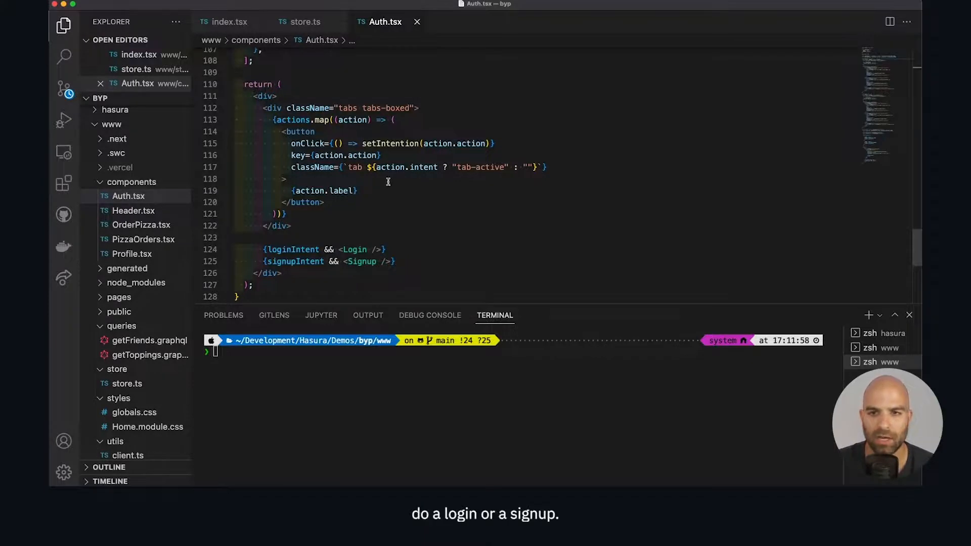
Switch to the BYP localhost login page in Chrome and close the zustand/middleware npm tab
{"action": "left_click", "coordinate": [440, 9]}
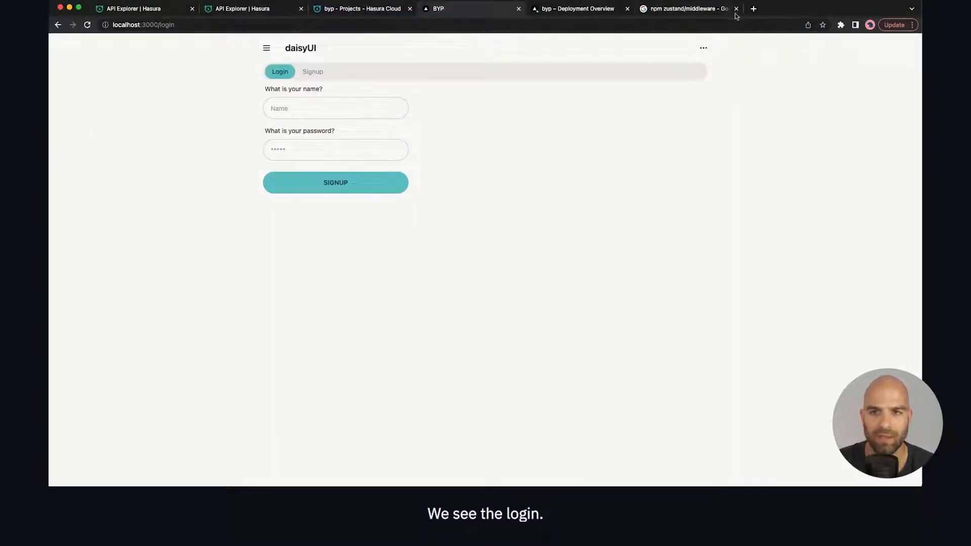
{"action": "left_click", "coordinate": [737, 8]}
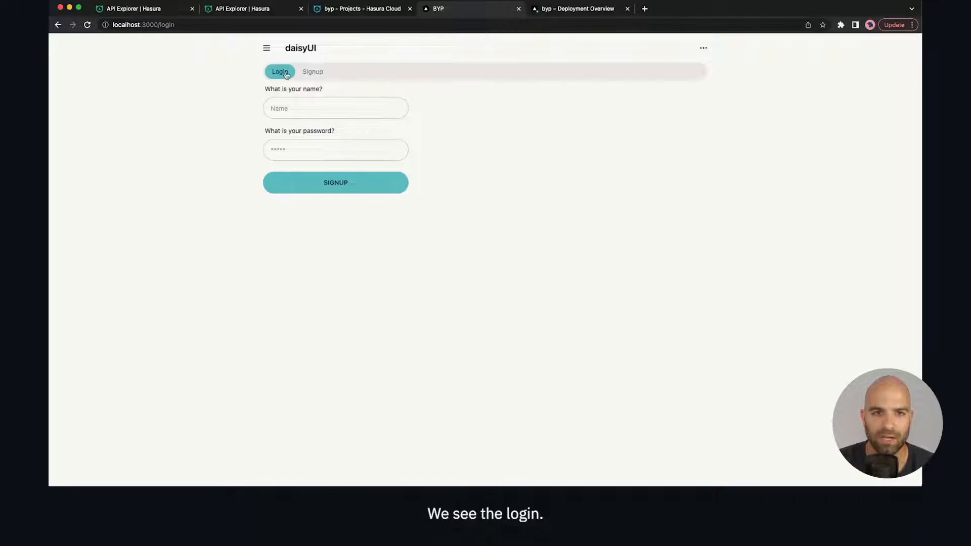
{"action": "mouse_move", "coordinate": [312, 71]}
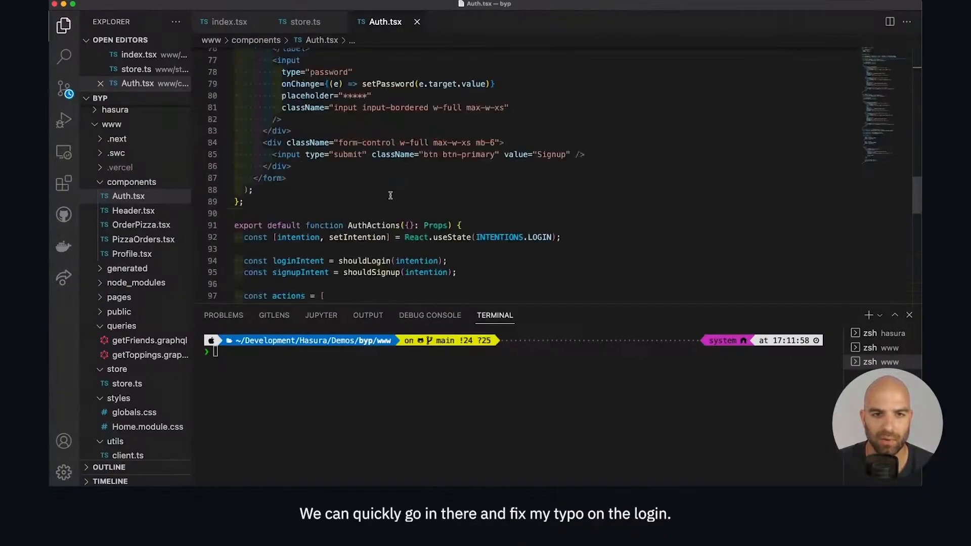
Change the Login form's submit button value from 'Signup' to 'Login' in Auth.tsx
{"action": "scroll", "scroll_direction": "up", "scroll_amount": 3}
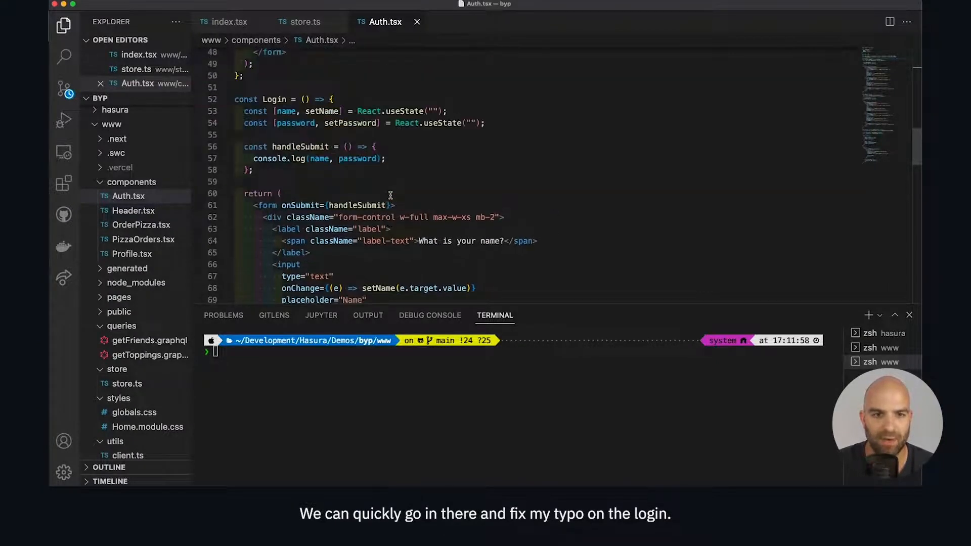
{"action": "scroll", "scroll_direction": "up", "scroll_amount": 3}
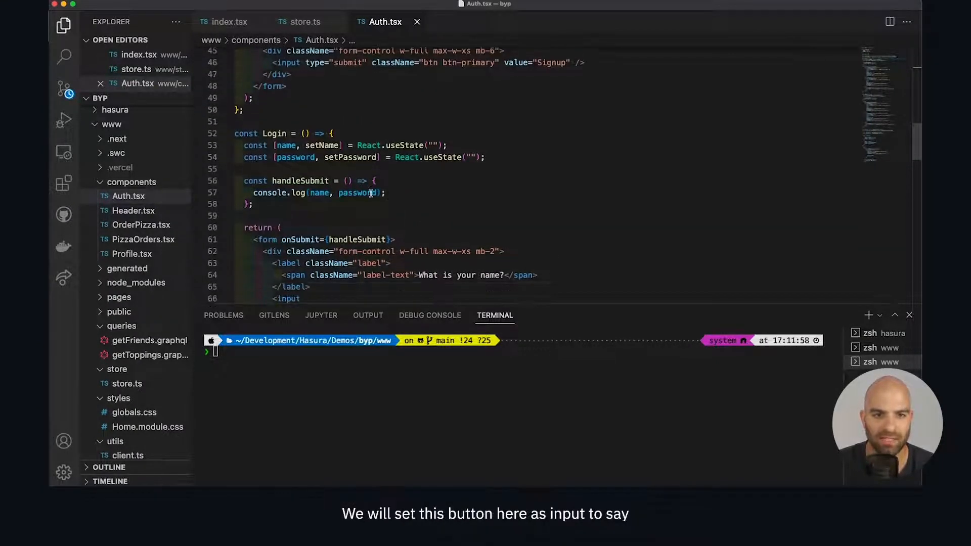
{"action": "scroll", "scroll_direction": "down", "scroll_amount": 3}
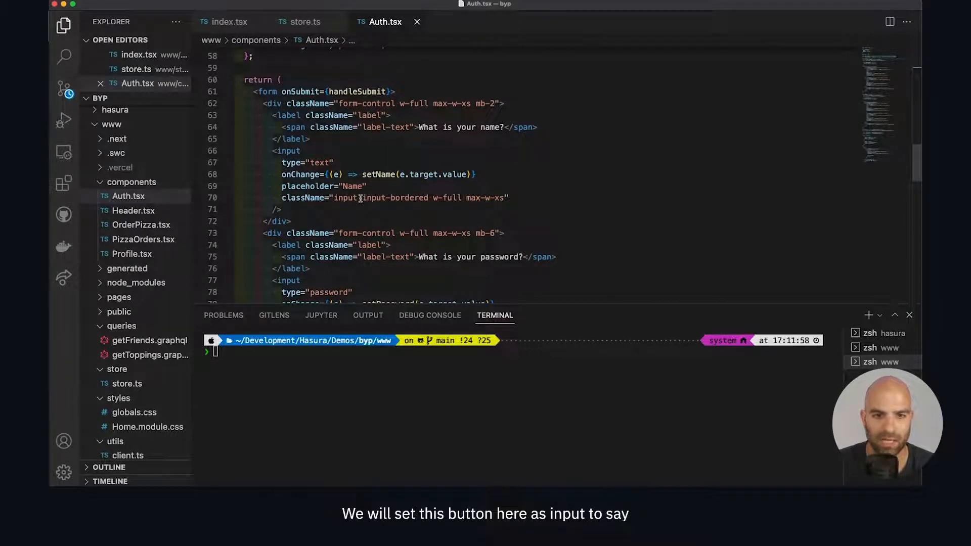
{"action": "scroll", "scroll_direction": "down", "scroll_amount": 3}
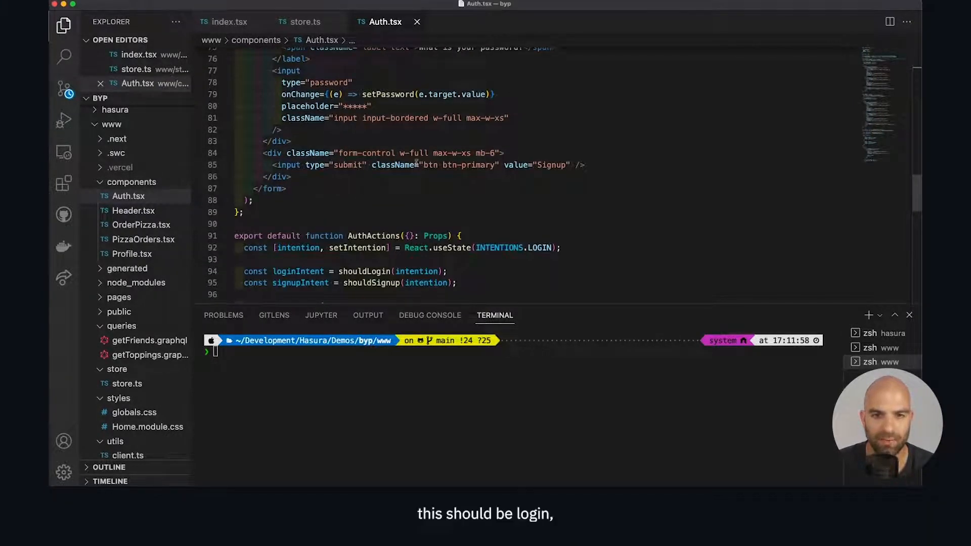
{"action": "double_click", "coordinate": [549, 165]}
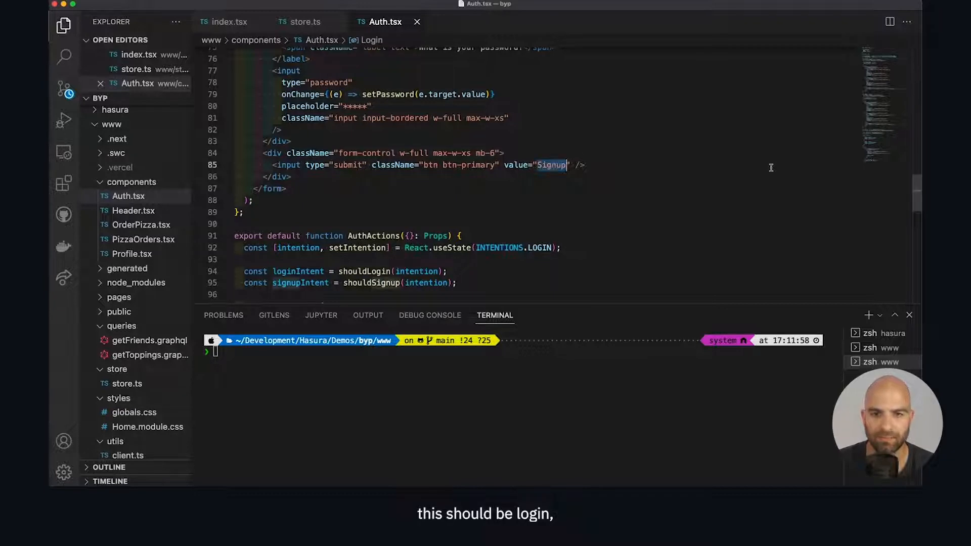
{"action": "type", "text": "Login"}
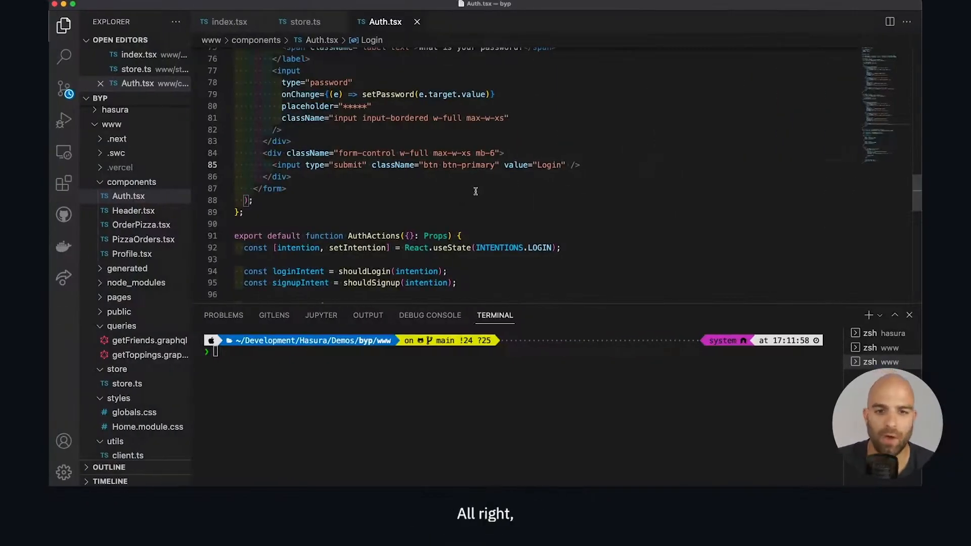
{"action": "scroll", "scroll_direction": "up", "scroll_amount": 3}
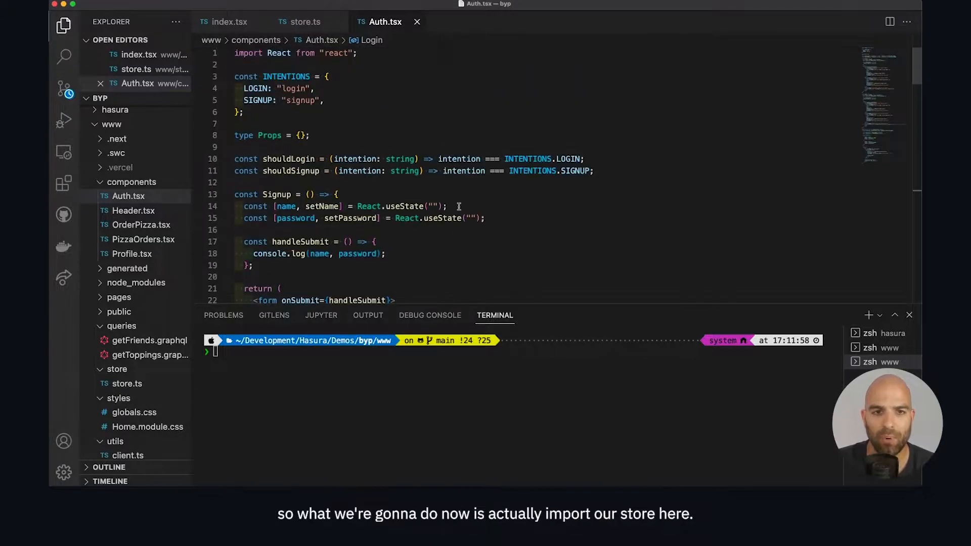
{"action": "scroll", "scroll_direction": "down", "scroll_amount": 3}
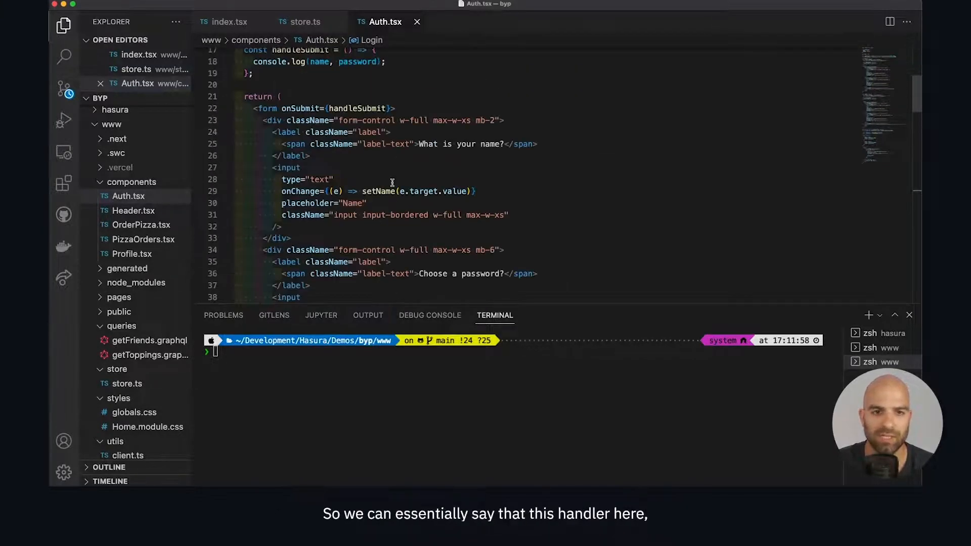
{"action": "scroll", "scroll_direction": "up", "scroll_amount": 3}
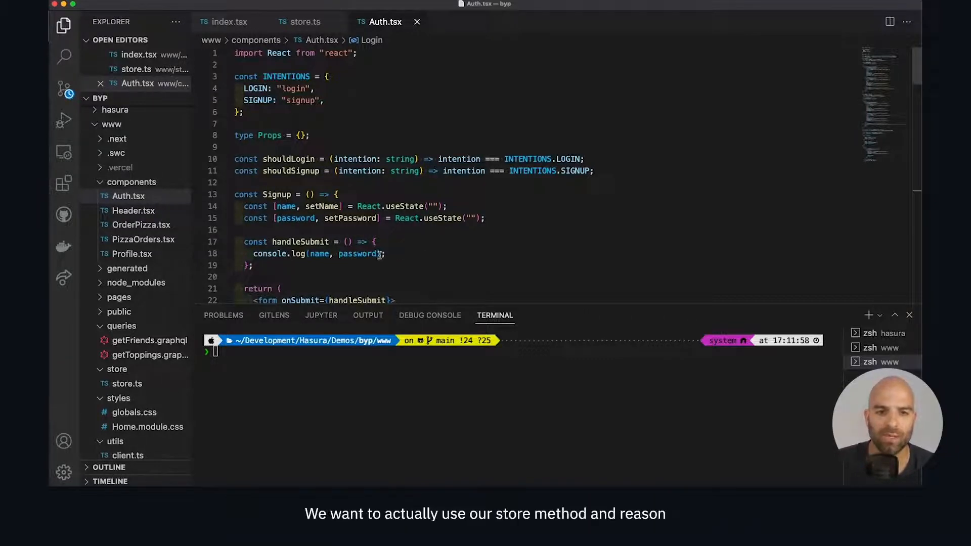
{"action": "mouse_move", "coordinate": [367, 110]}
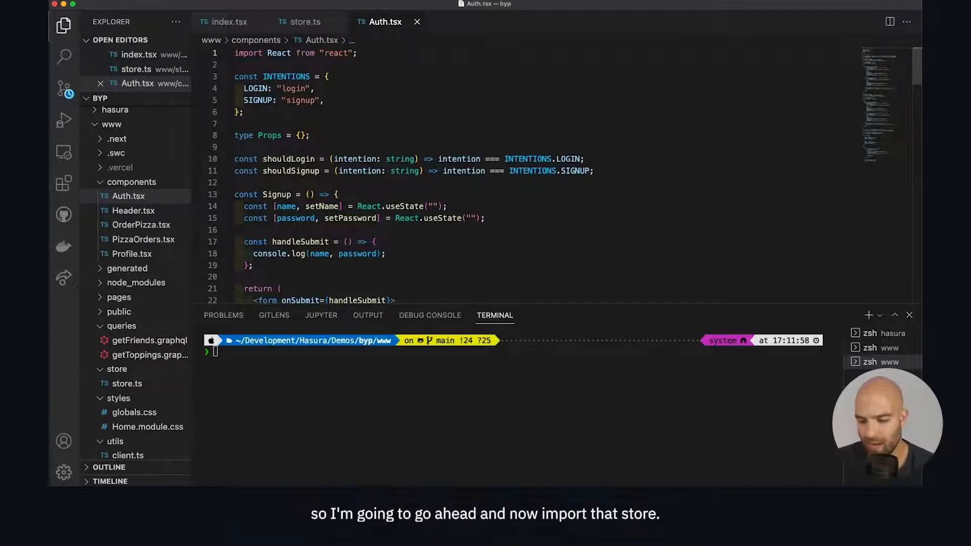
Add import {useStore} from '../store/store' near the top of Auth.tsx
{"action": "type", "text": "import"}
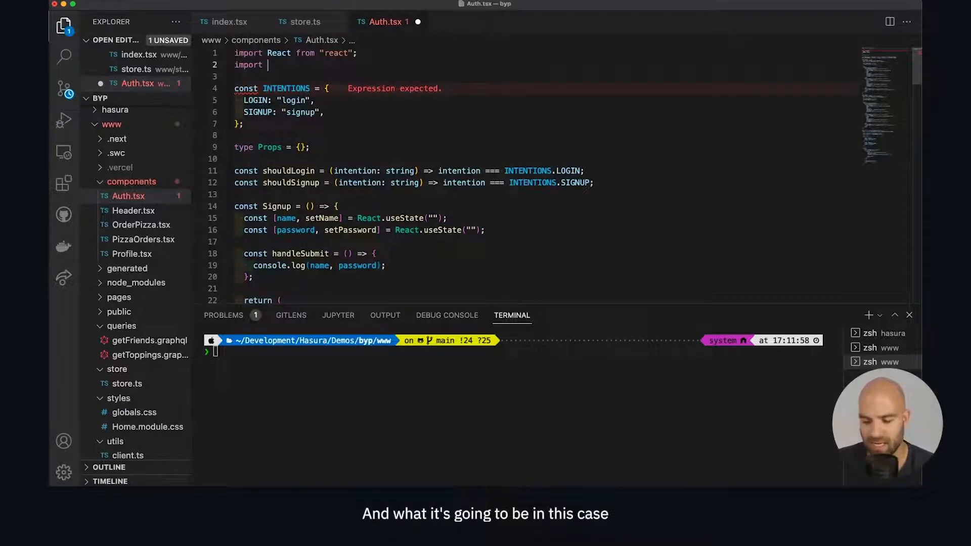
{"action": "type", "text": "{useS"}
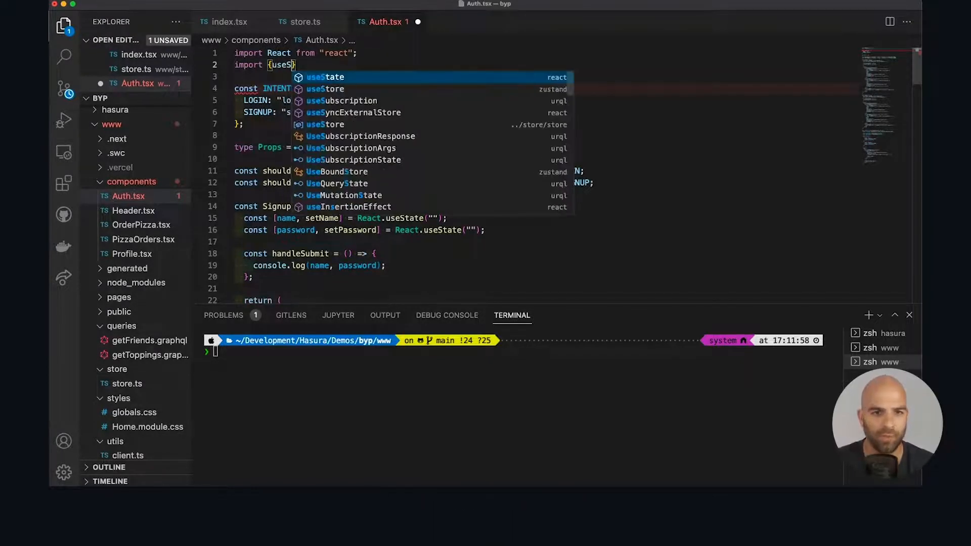
{"action": "type", "text": "tore"}
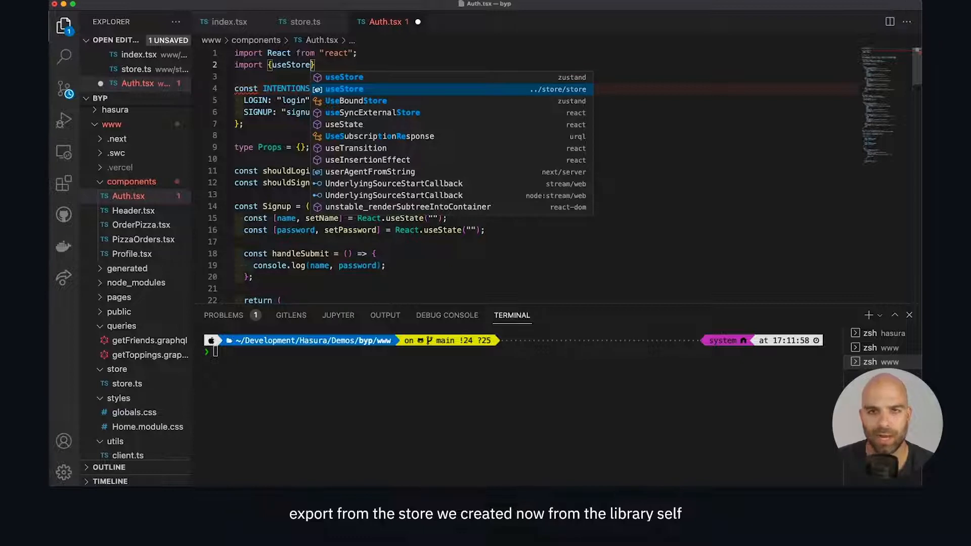
{"action": "left_click", "coordinate": [345, 89]}
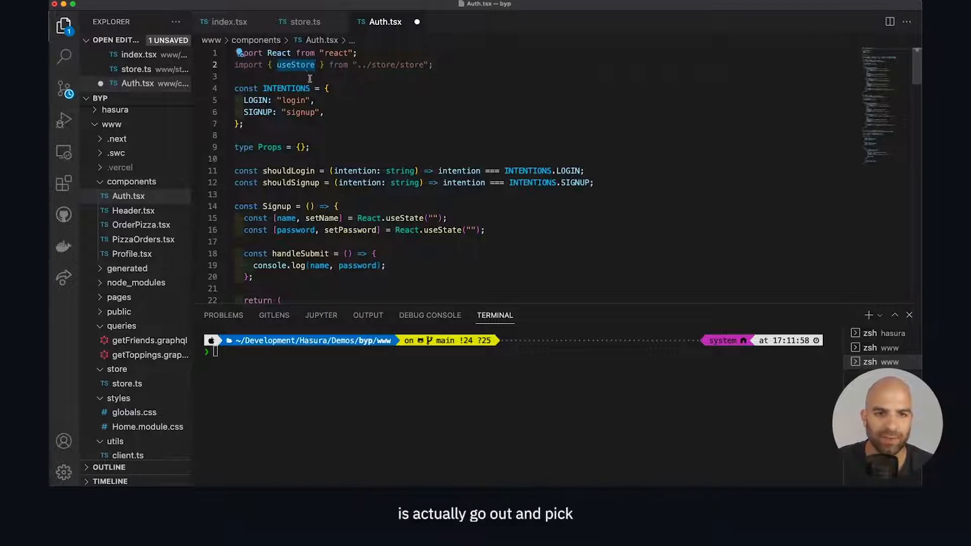
{"action": "mouse_move", "coordinate": [362, 171]}
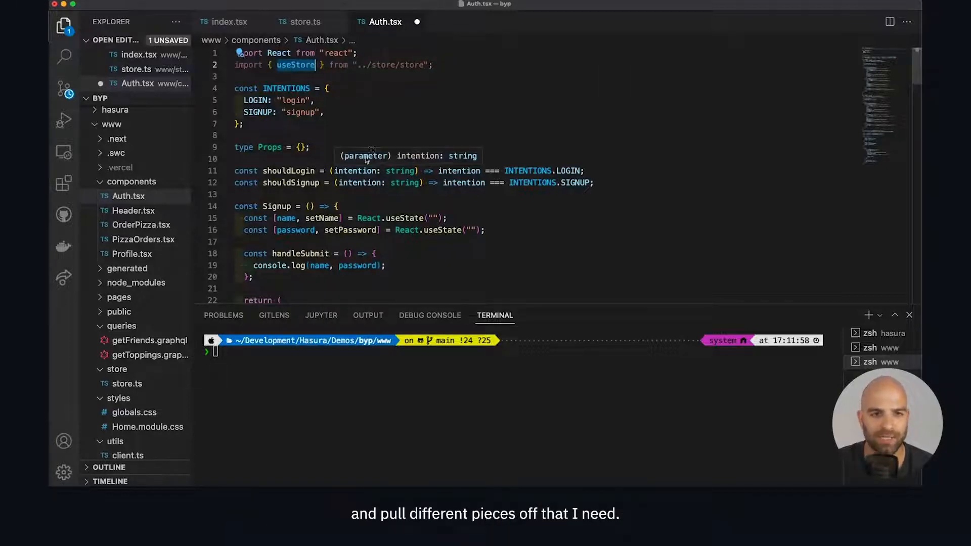
{"action": "scroll", "scroll_direction": "down", "scroll_amount": 3}
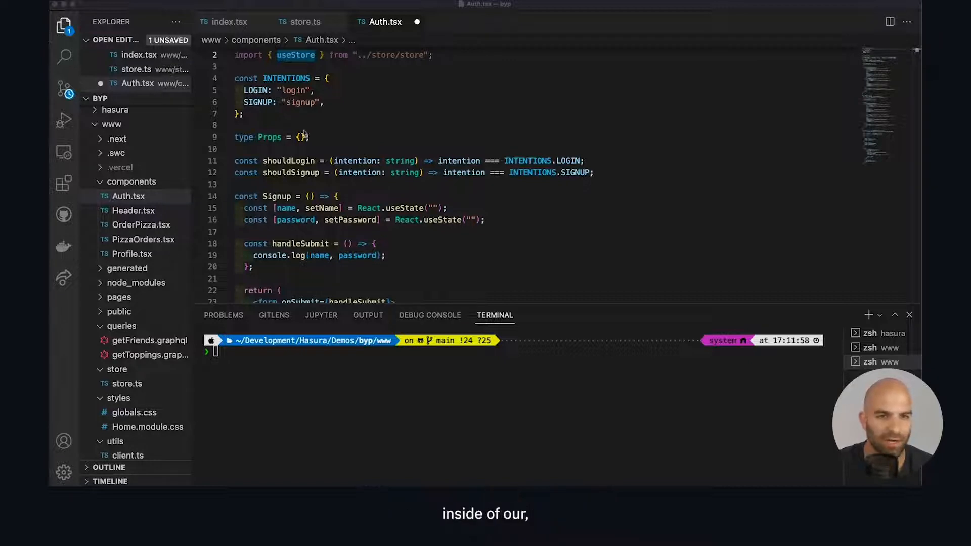
Add const {signup} = useStore() to both the Signup and Login components
{"action": "scroll", "scroll_direction": "down", "scroll_amount": 3}
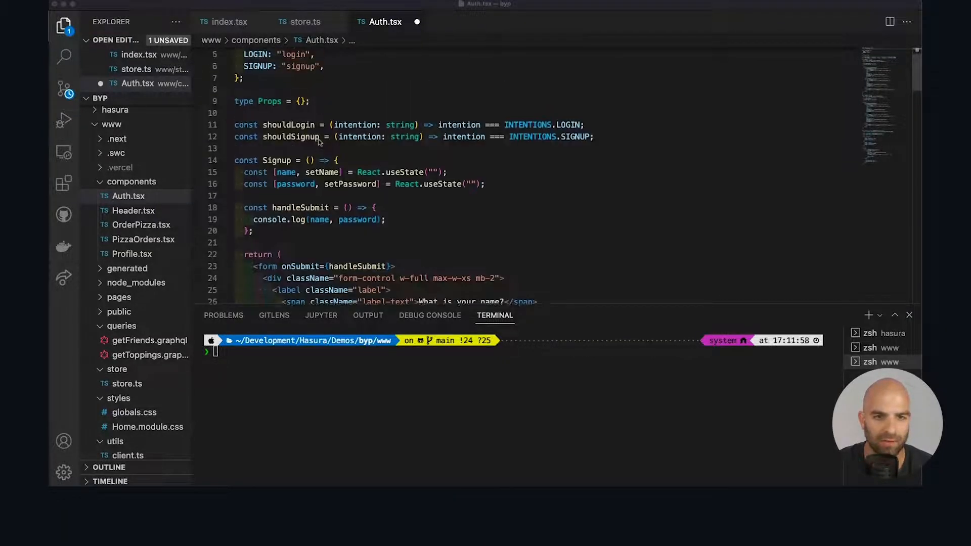
{"action": "scroll", "scroll_direction": "up", "scroll_amount": 3}
{"action": "type", "text": "const {"}
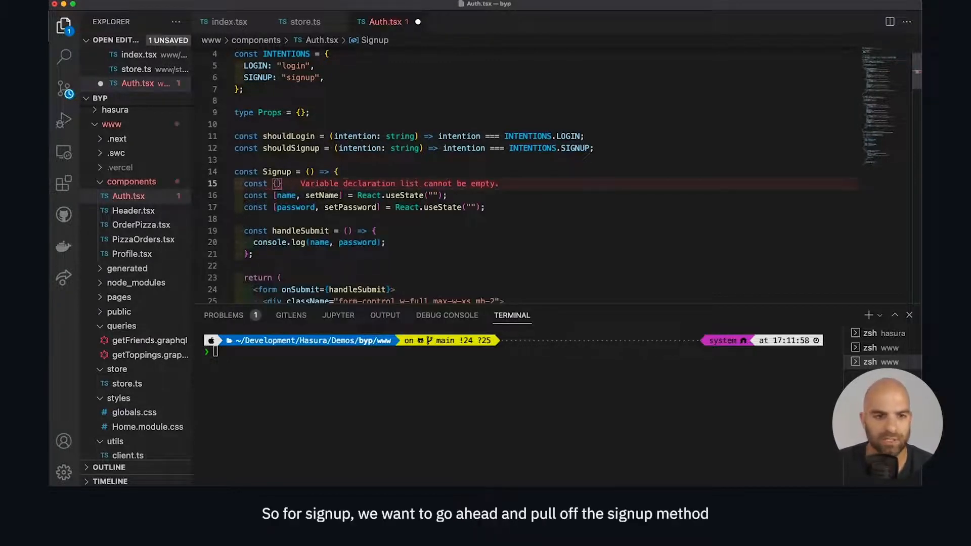
{"action": "type", "text": "signup"}
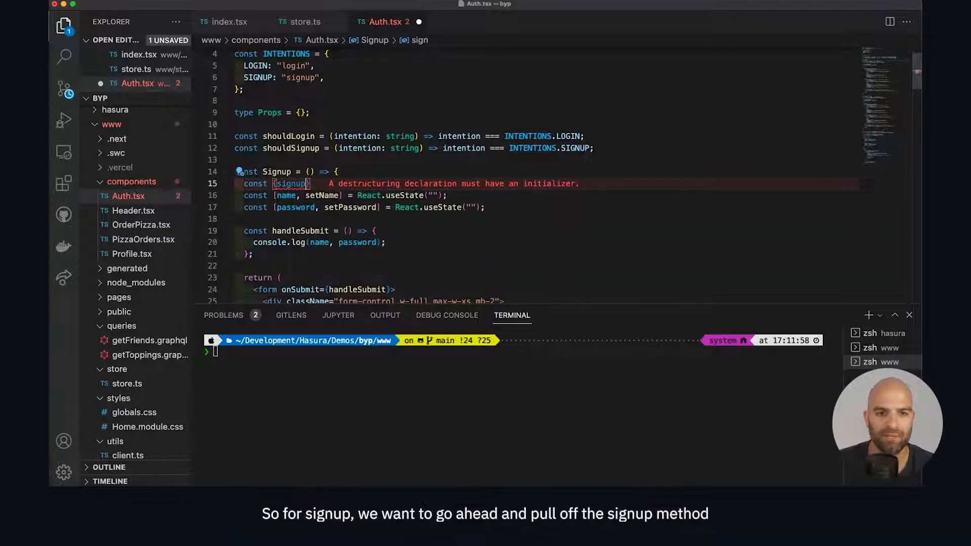
{"action": "type", "text": "from"}
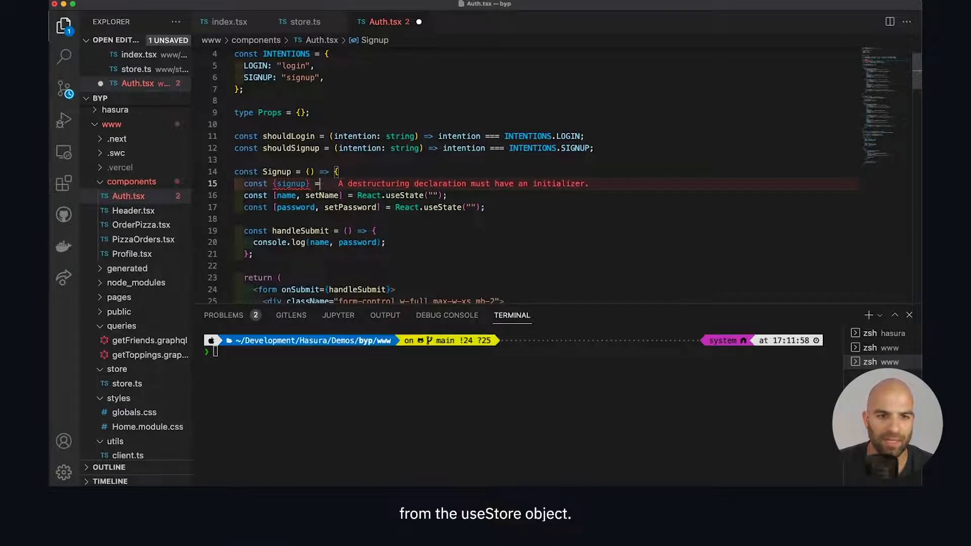
{"action": "type", "text": "useStore();"}
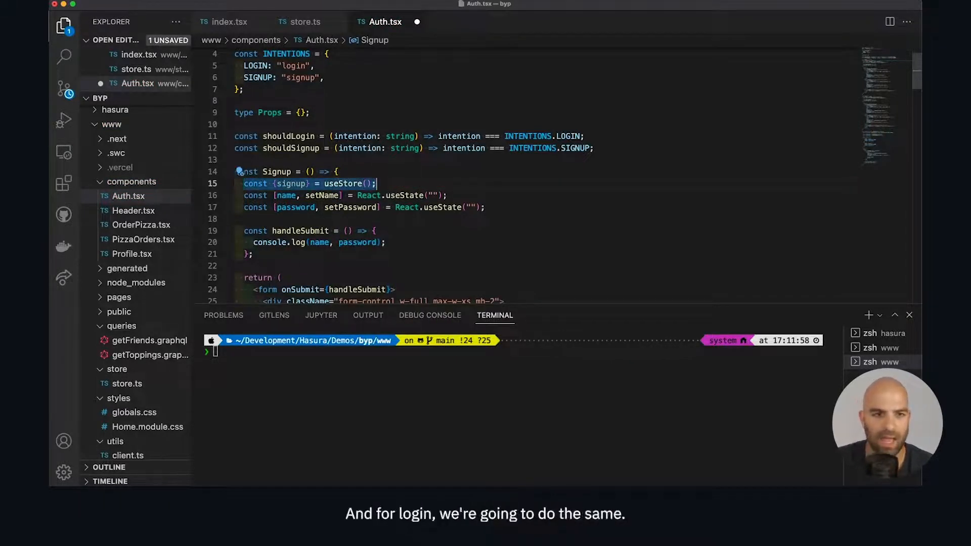
{"action": "scroll", "scroll_direction": "down", "scroll_amount": 3}
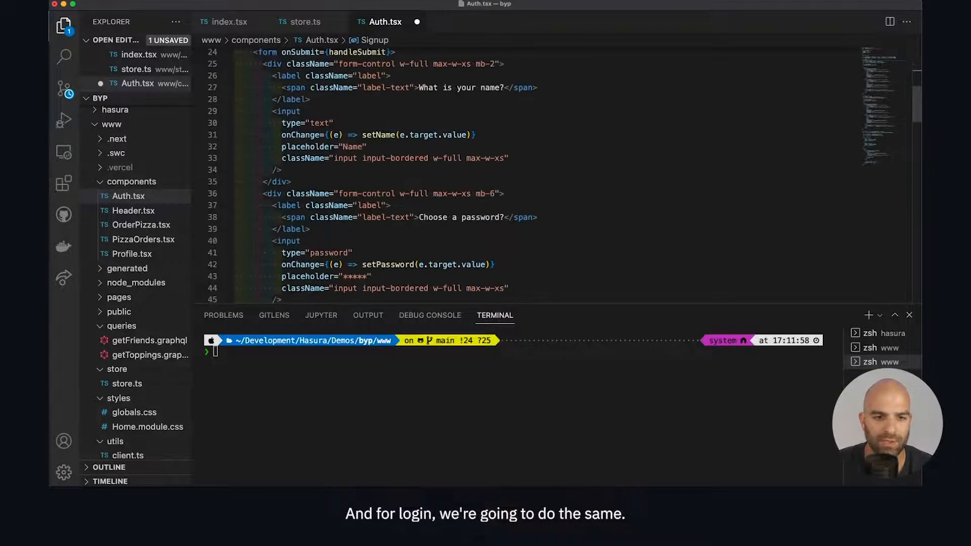
{"action": "scroll", "scroll_direction": "down", "scroll_amount": 3}
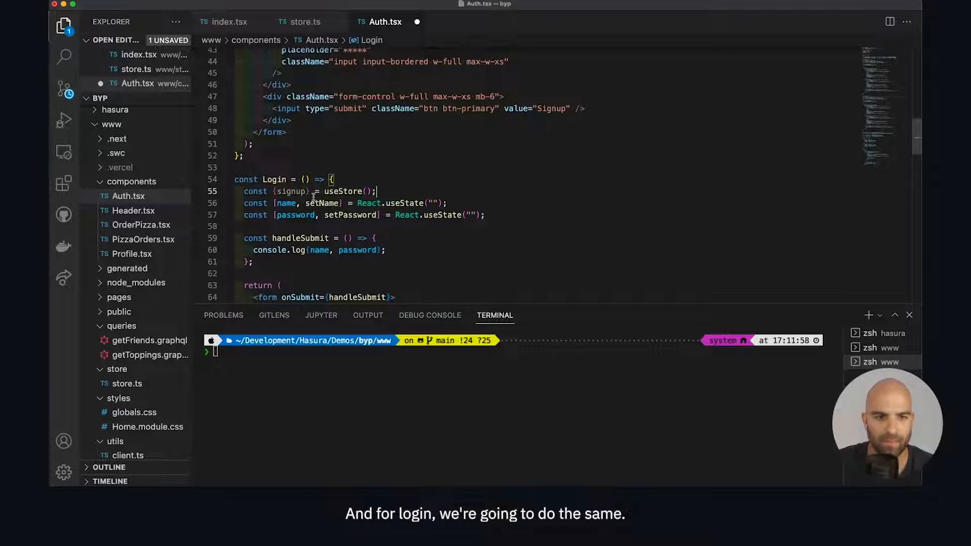
Call login(name, password) in Login and signup(name, password) in Signup, then save Auth.tsx
{"action": "type", "text": "login"}
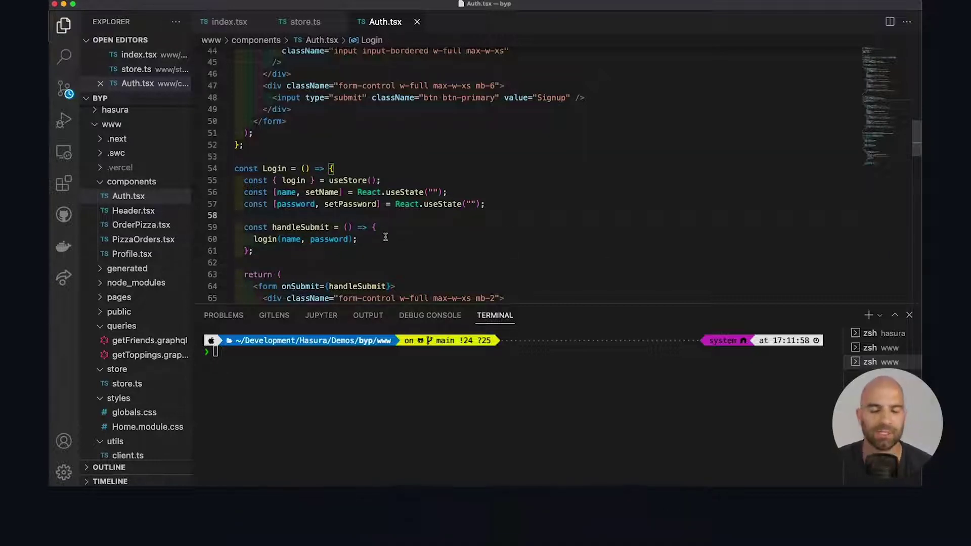
{"action": "scroll", "scroll_direction": "up", "scroll_amount": 3}
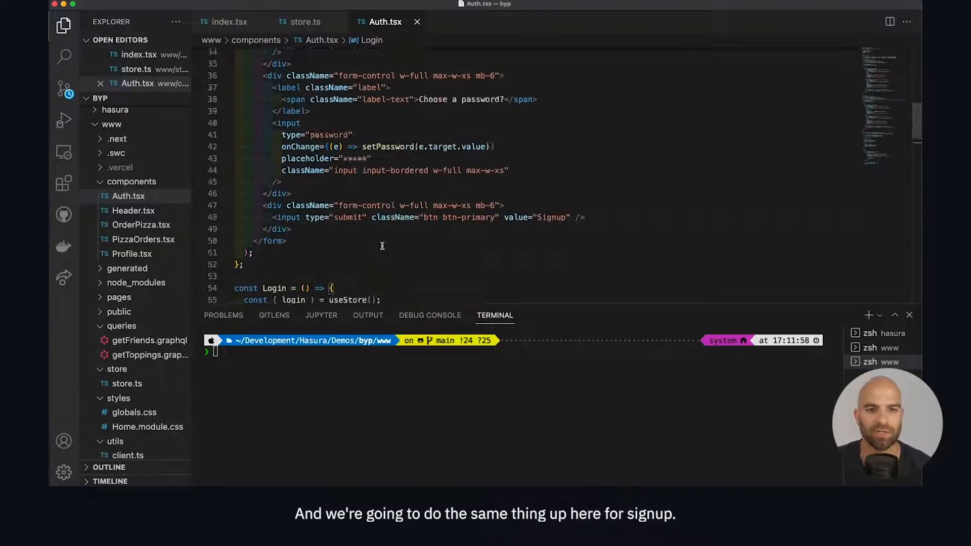
{"action": "scroll", "scroll_direction": "up", "scroll_amount": 3}
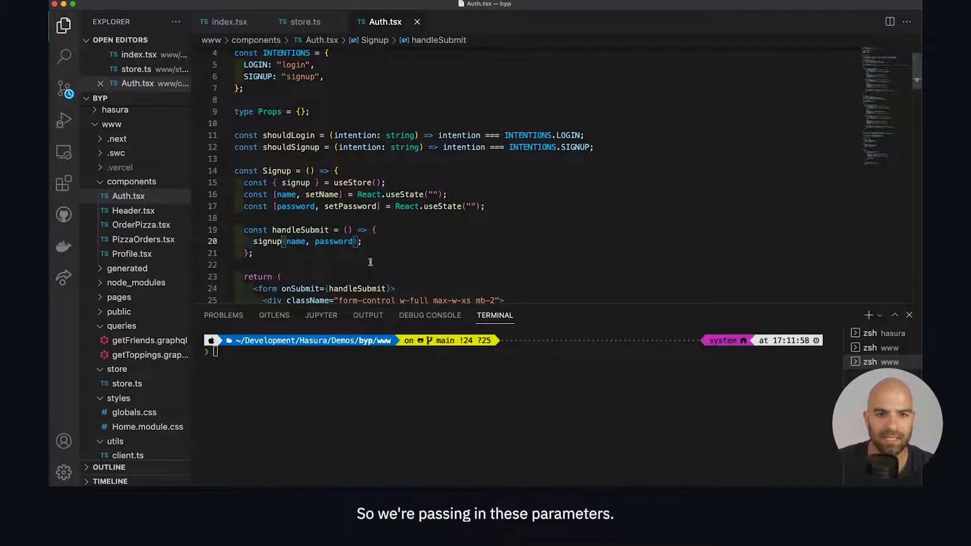
{"action": "left_click", "coordinate": [303, 21]}
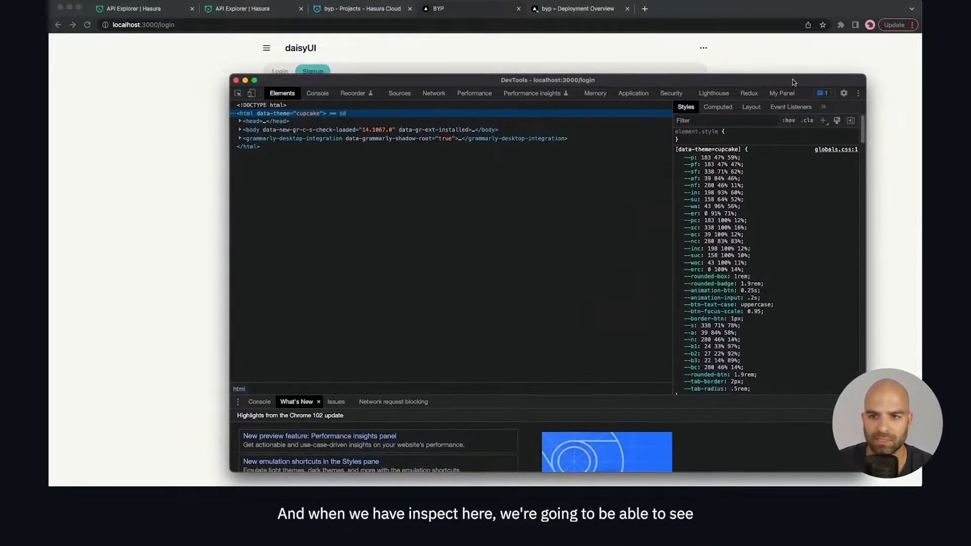
Dock DevTools beside the page with the Console shown, then submit the login form as demo
{"action": "left_click", "coordinate": [858, 93]}
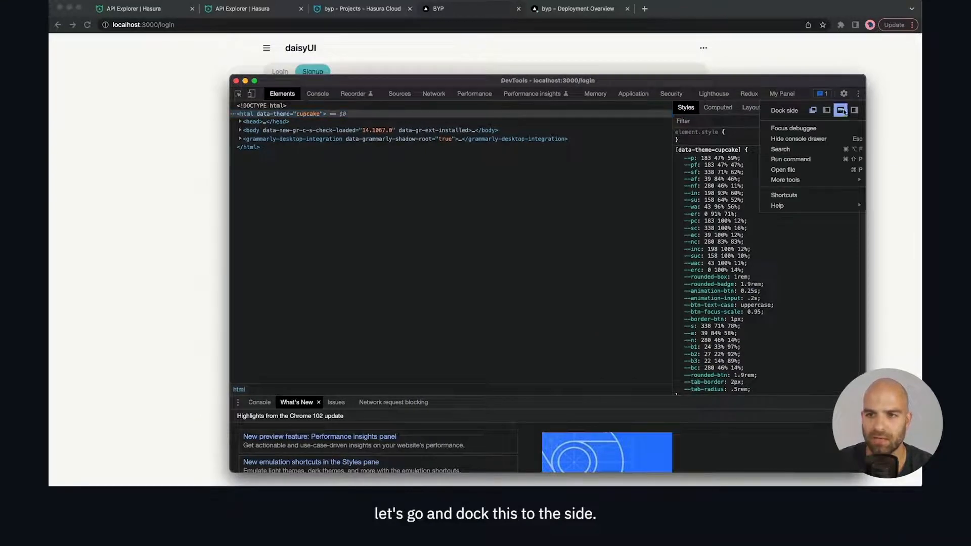
{"action": "left_click", "coordinate": [841, 110]}
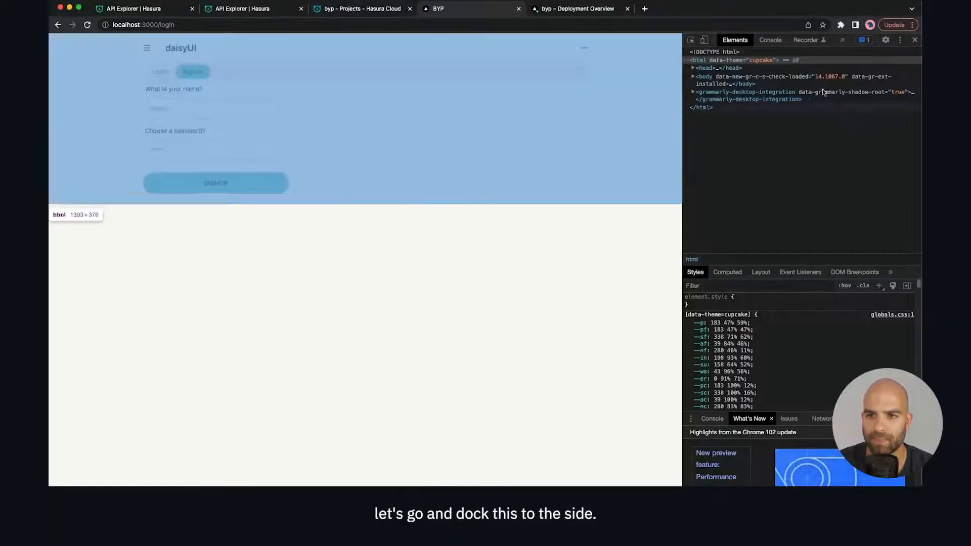
{"action": "left_click", "coordinate": [769, 39]}
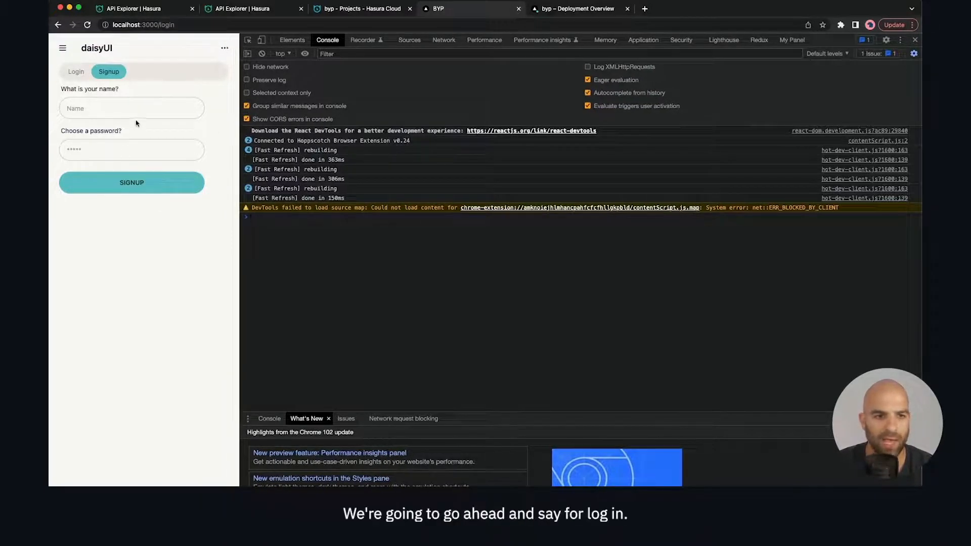
{"action": "left_click", "coordinate": [75, 72]}
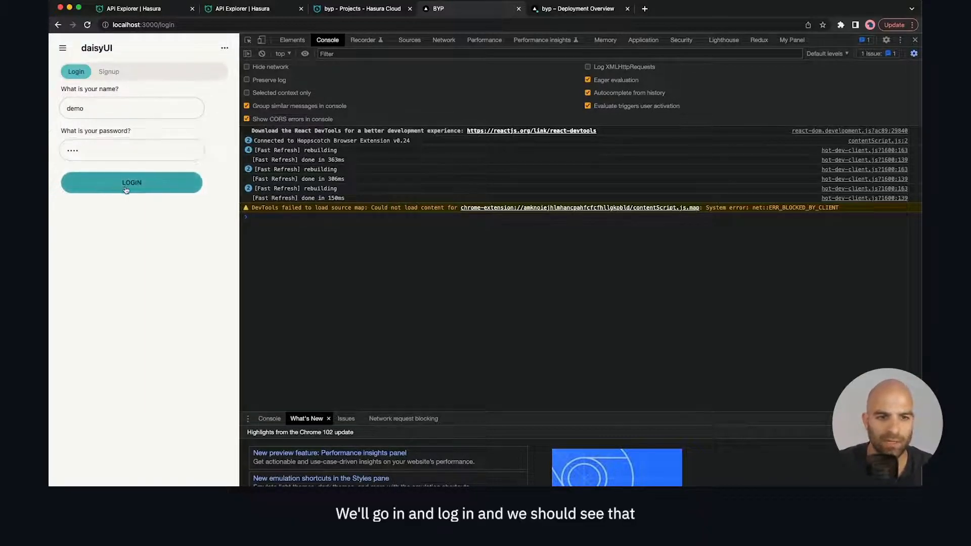
{"action": "left_click", "coordinate": [131, 182]}
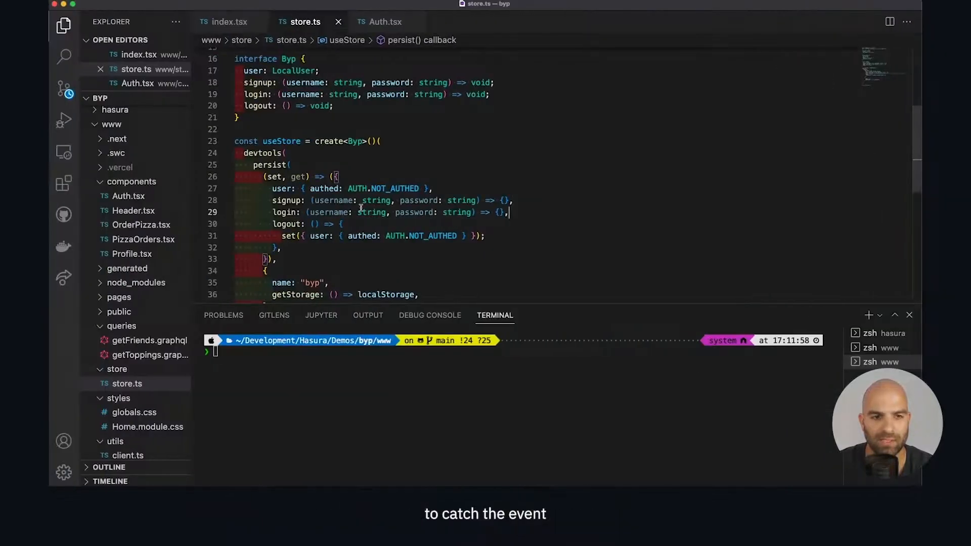
Check e.preventDefault() in Auth.tsx's handleSubmit, save, and return to Chrome
{"action": "scroll", "scroll_direction": "down", "scroll_amount": 3}
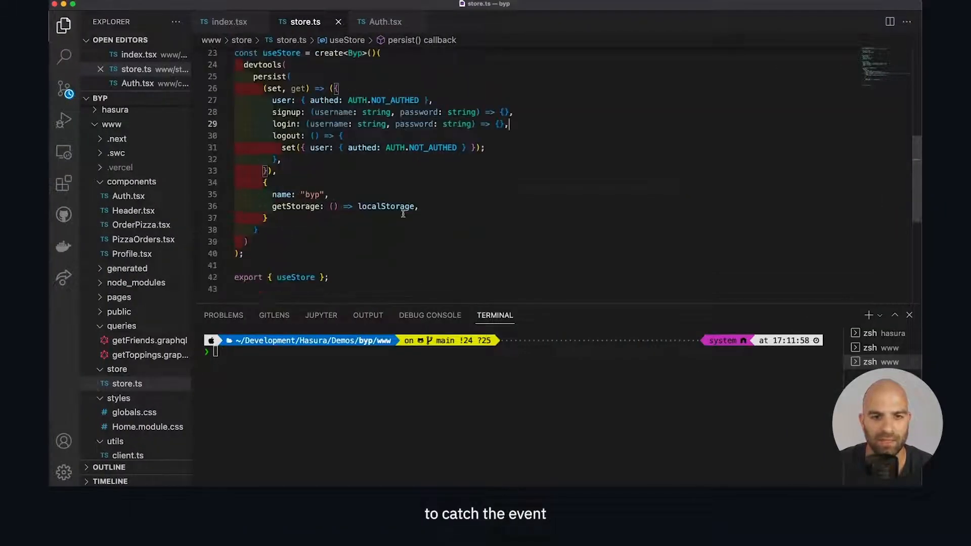
{"action": "scroll", "scroll_direction": "up", "scroll_amount": 3}
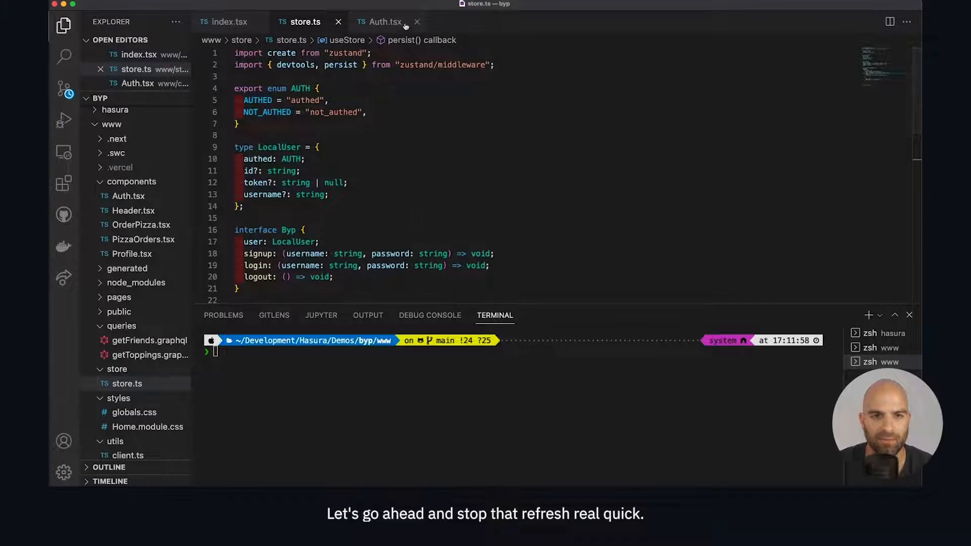
{"action": "left_click", "coordinate": [385, 22]}
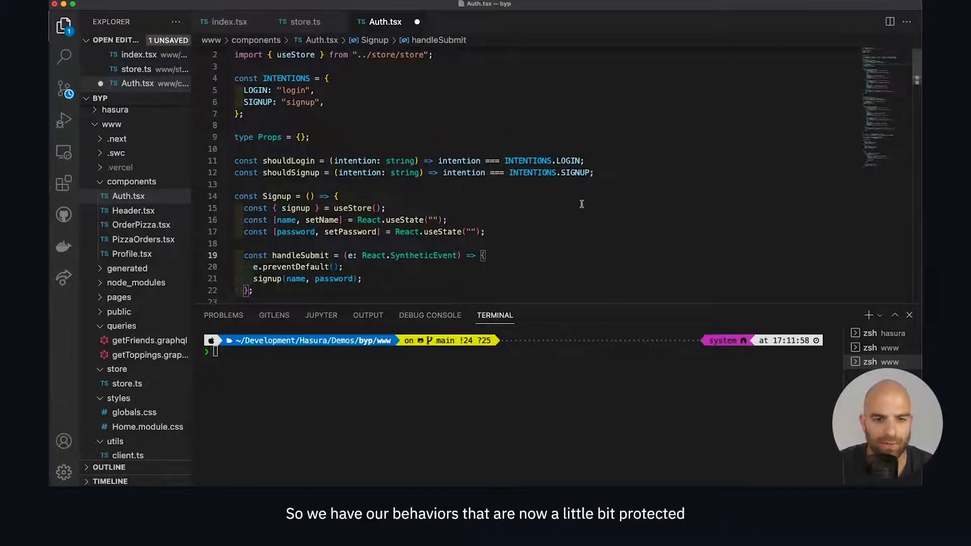
{"action": "scroll", "scroll_direction": "down", "scroll_amount": 3}
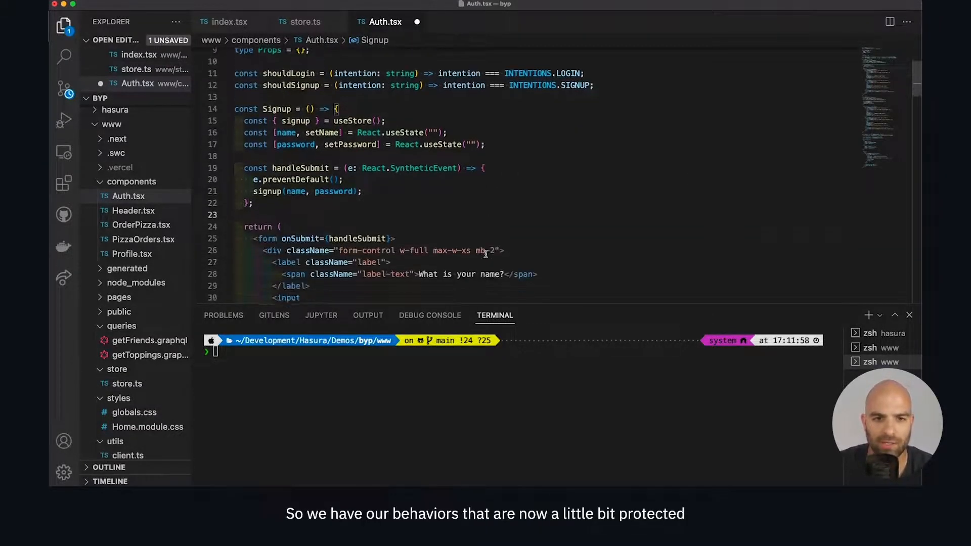
{"action": "scroll", "scroll_direction": "down", "scroll_amount": 3}
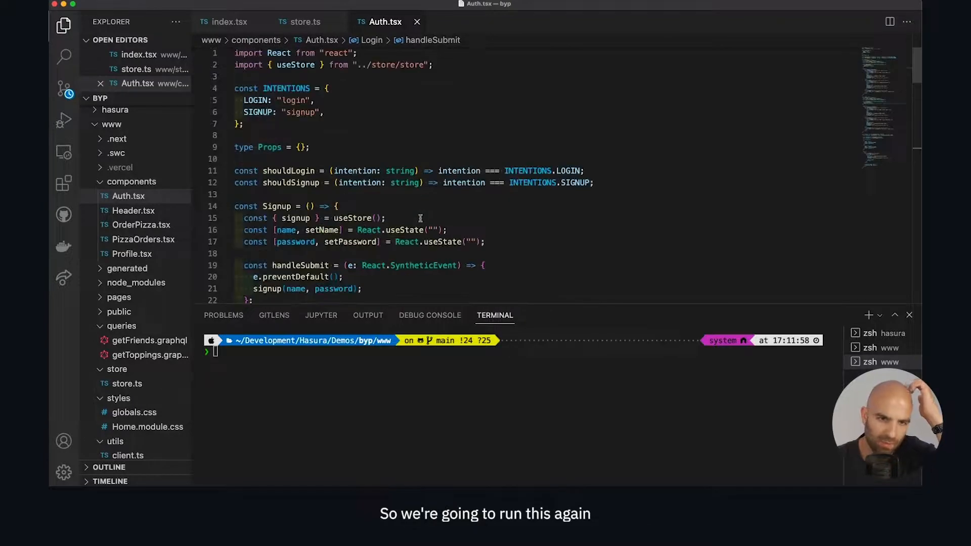
{"action": "left_click", "coordinate": [439, 8]}
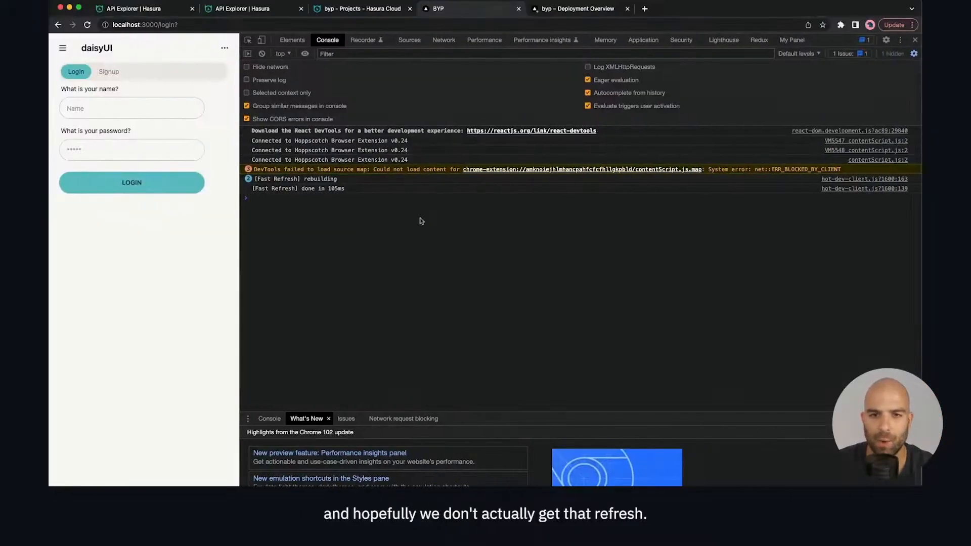
Enter 'user' as the login name on the BYP login form
{"action": "left_click", "coordinate": [132, 107]}
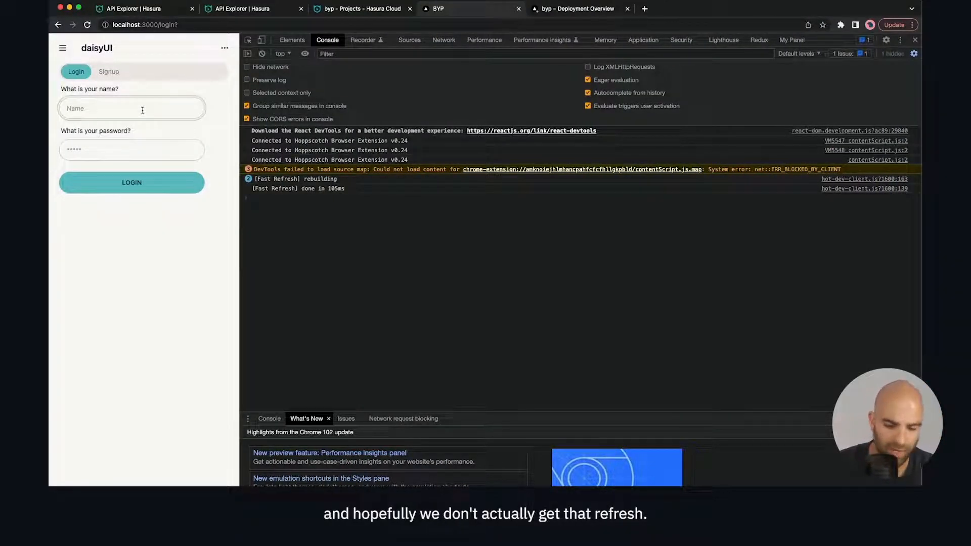
{"action": "type", "text": "user"}
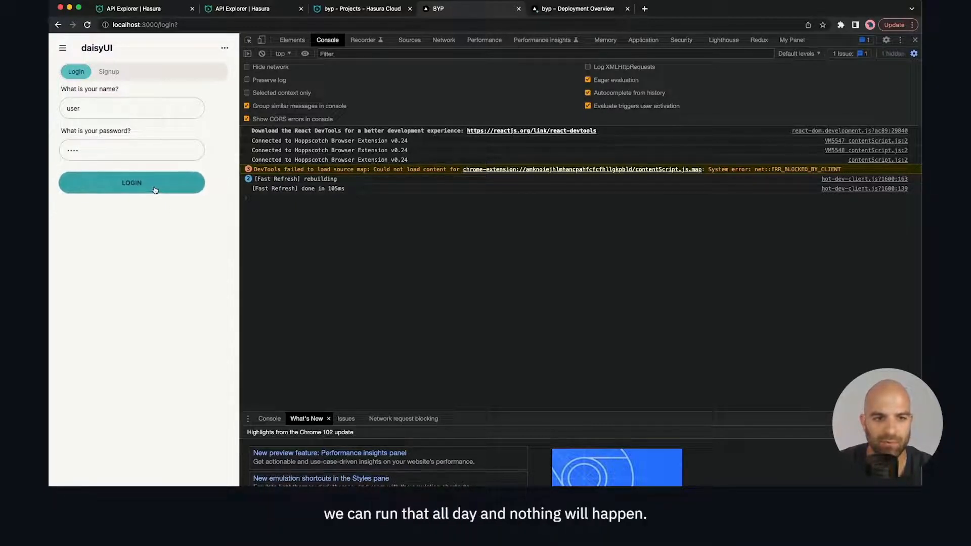
{"action": "mouse_move", "coordinate": [435, 241]}
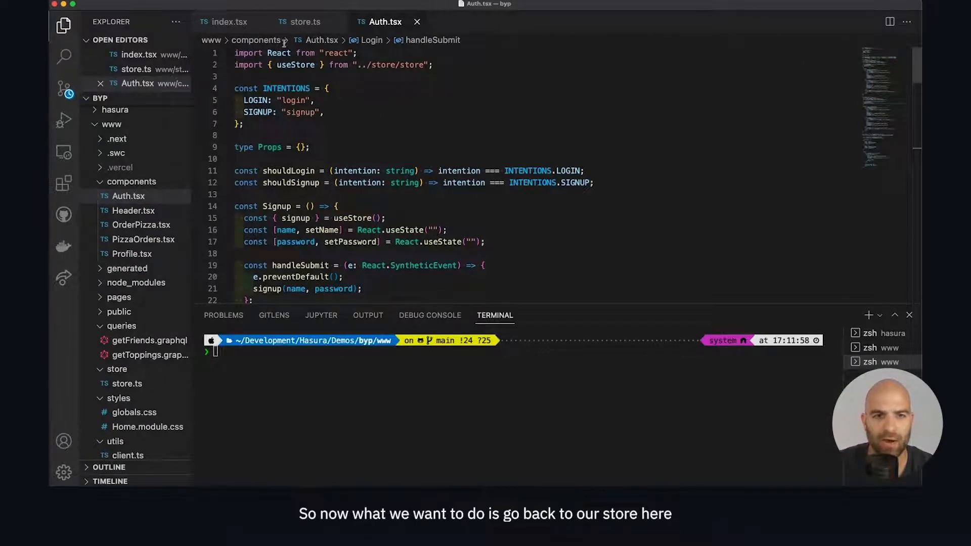
Add console.log("Logging in user ", username) to login and a 'Signing up' log to signup in store.ts
{"action": "left_click", "coordinate": [303, 21]}
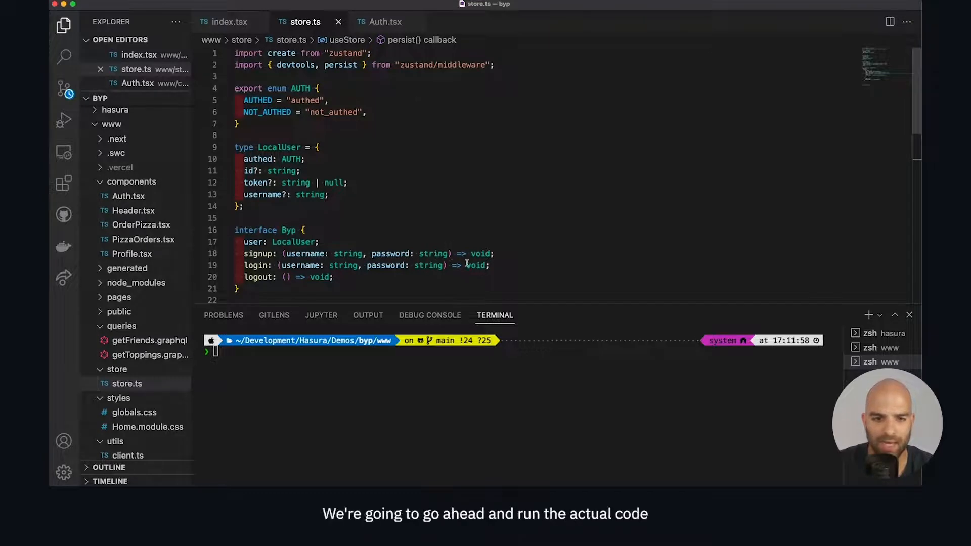
{"action": "scroll", "scroll_direction": "down", "scroll_amount": 3}
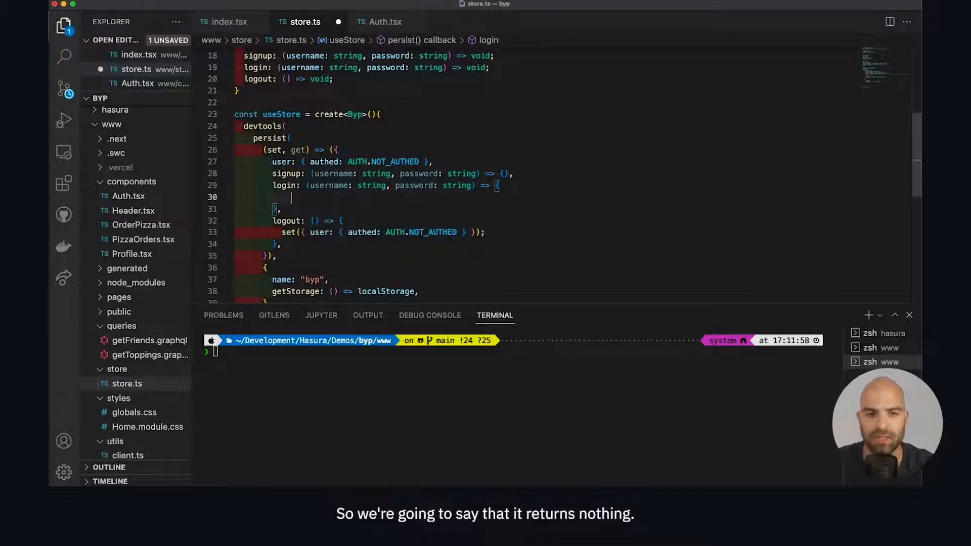
{"action": "type", "text": "console.log(\""}
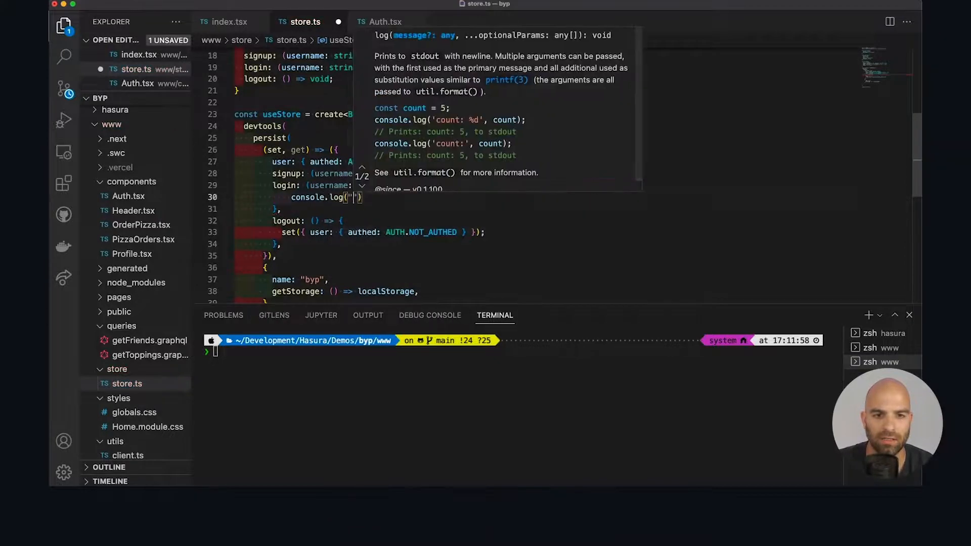
{"action": "type", "text": "Logging in user"}
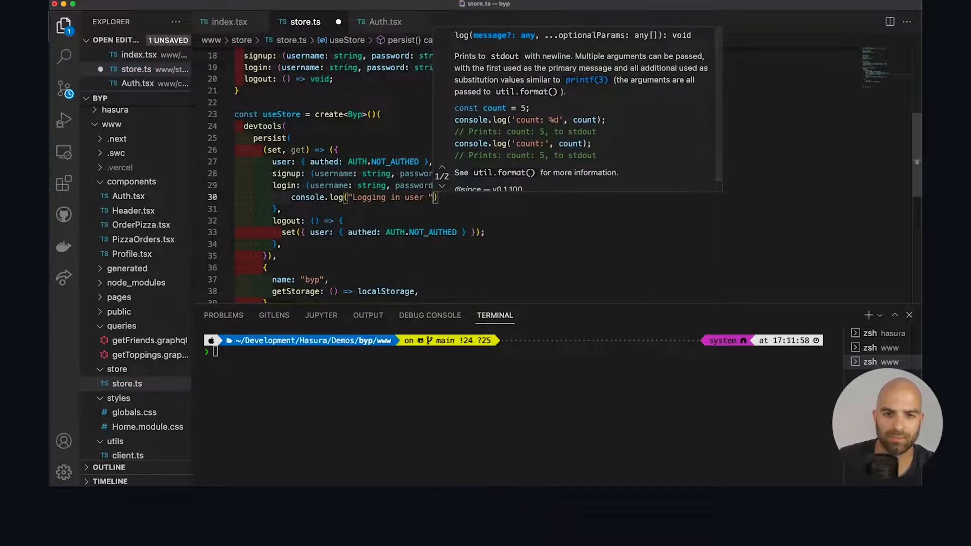
{"action": "type", "text": ", username"}
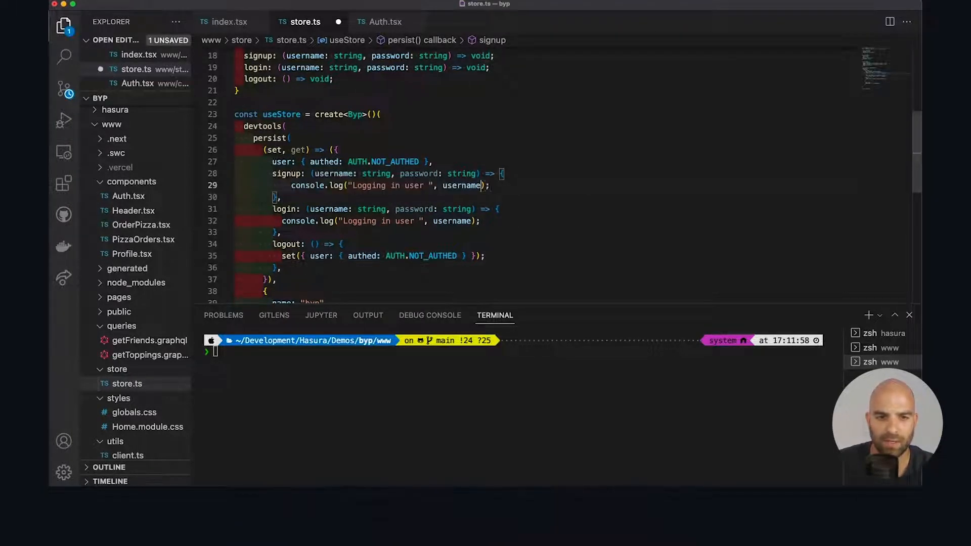
{"action": "type", "text": "Si"}
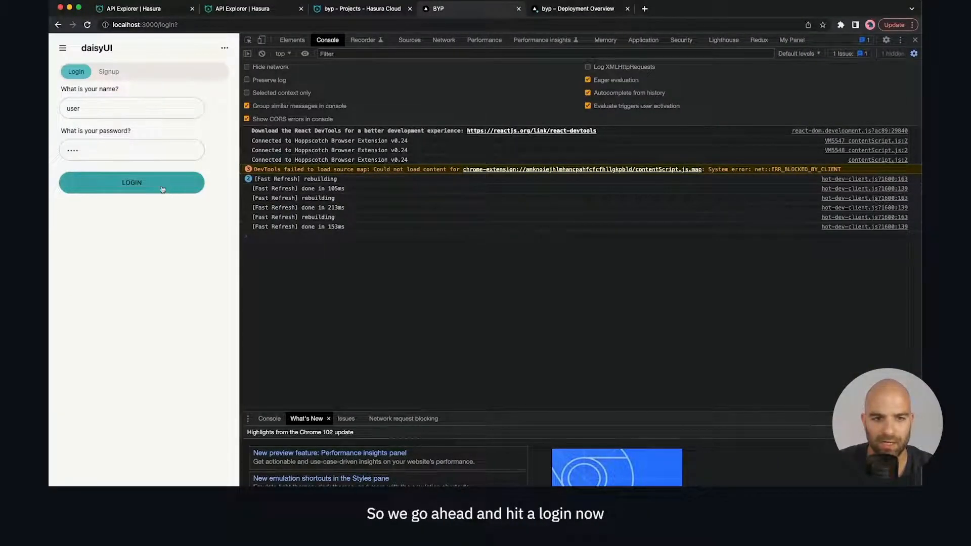
Log in as user, then switch to the Signup form and click its password field
{"action": "left_click", "coordinate": [132, 182]}
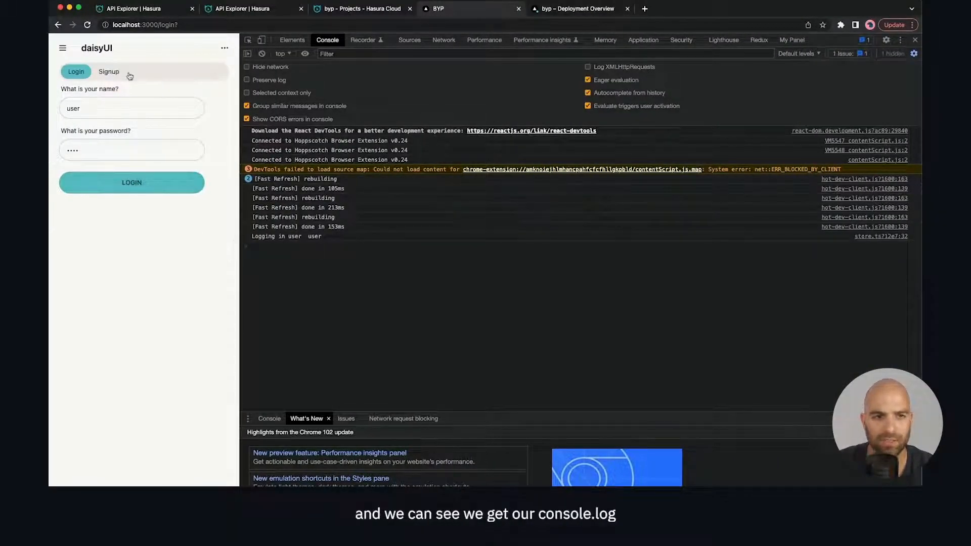
{"action": "left_click", "coordinate": [108, 71]}
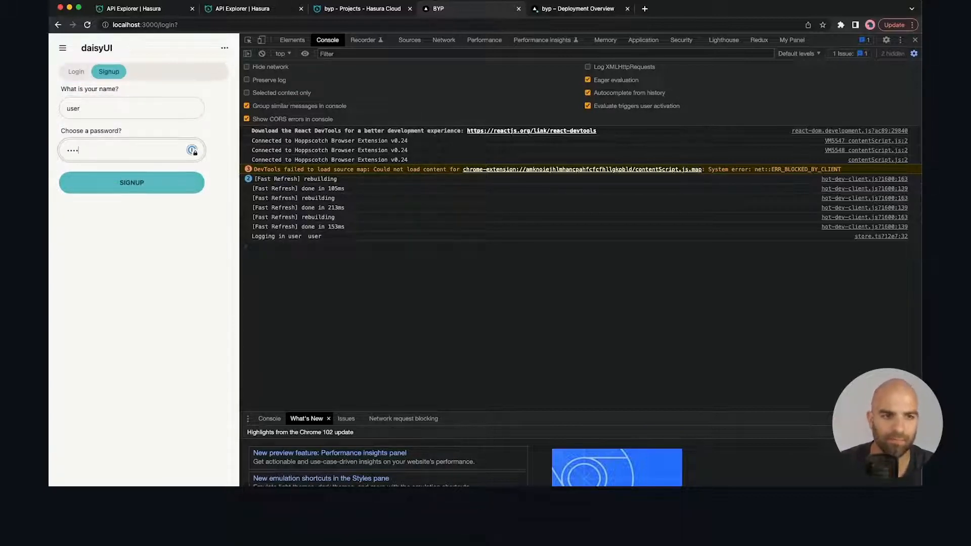
{"action": "left_click", "coordinate": [131, 182]}
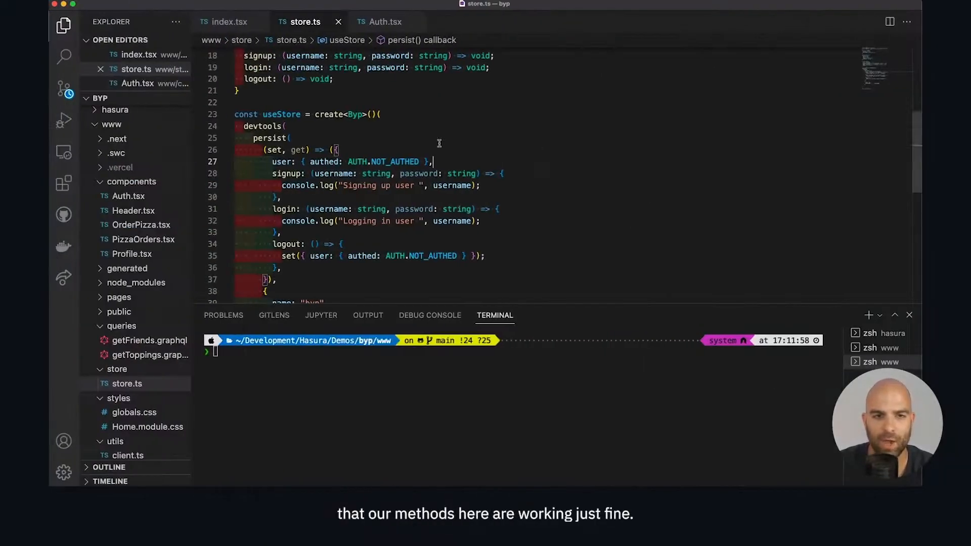
{"action": "scroll", "scroll_direction": "down", "scroll_amount": 3}
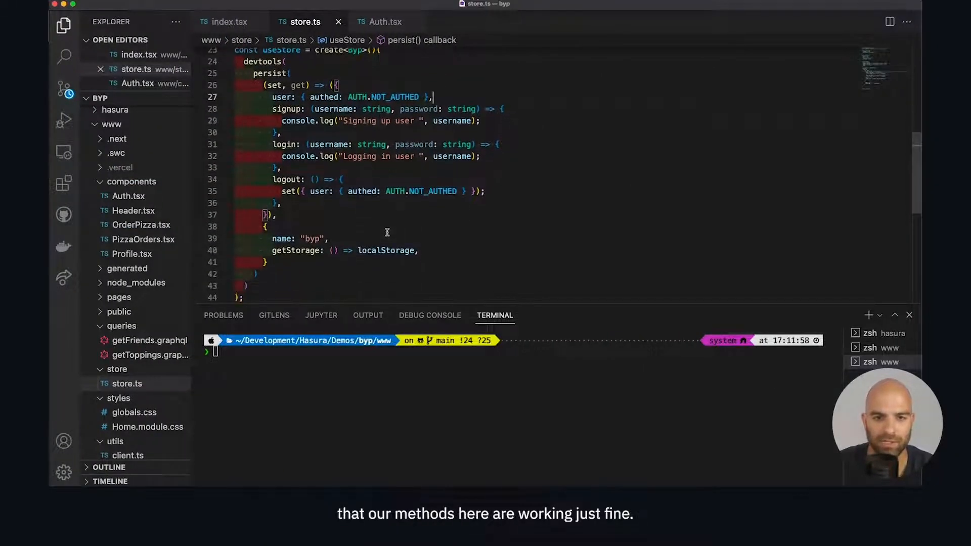
{"action": "scroll", "scroll_direction": "up", "scroll_amount": 3}
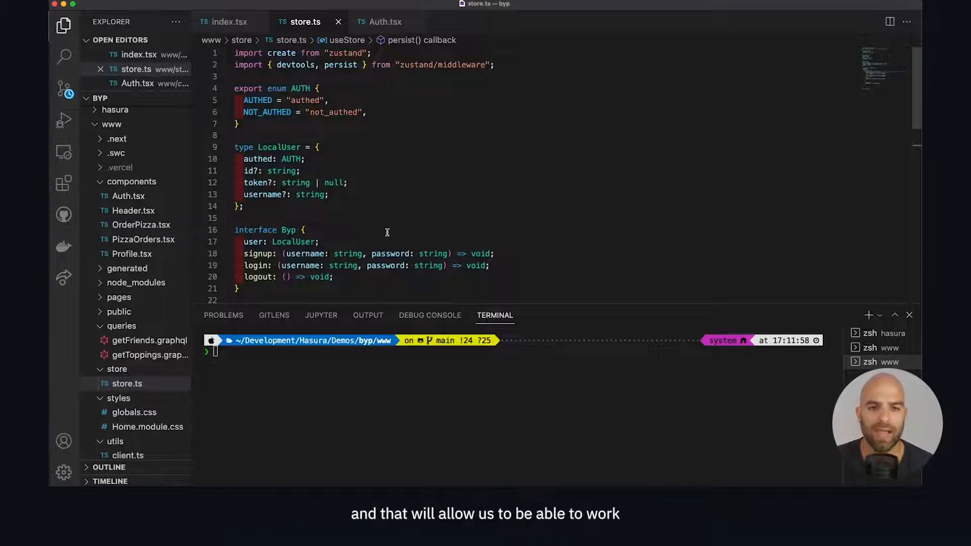
{"action": "mouse_move", "coordinate": [405, 213]}
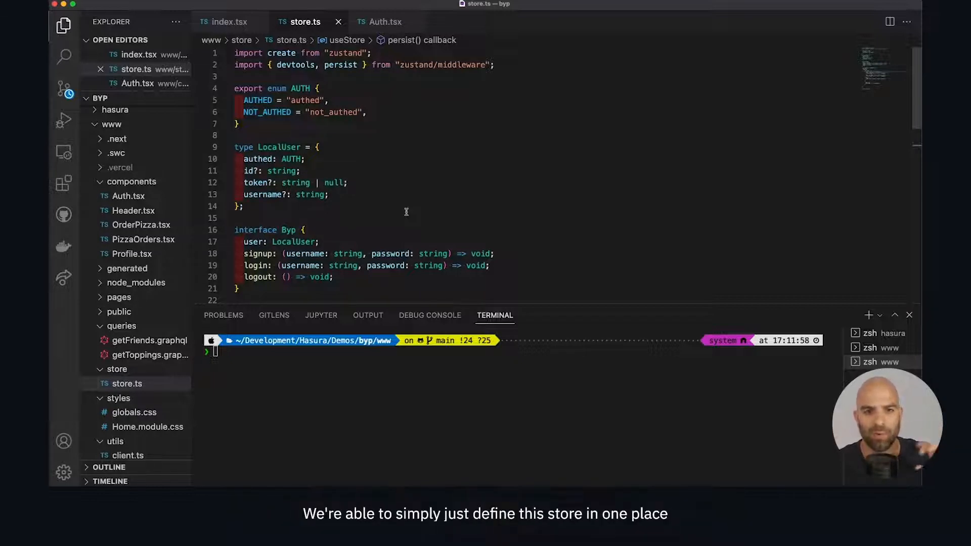
{"action": "scroll", "scroll_direction": "down", "scroll_amount": 3}
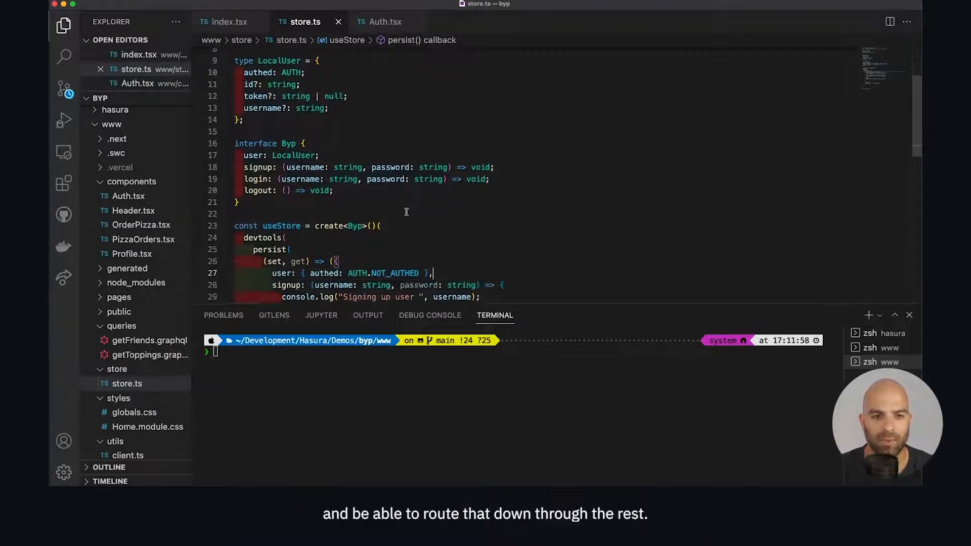
{"action": "scroll", "scroll_direction": "down", "scroll_amount": 3}
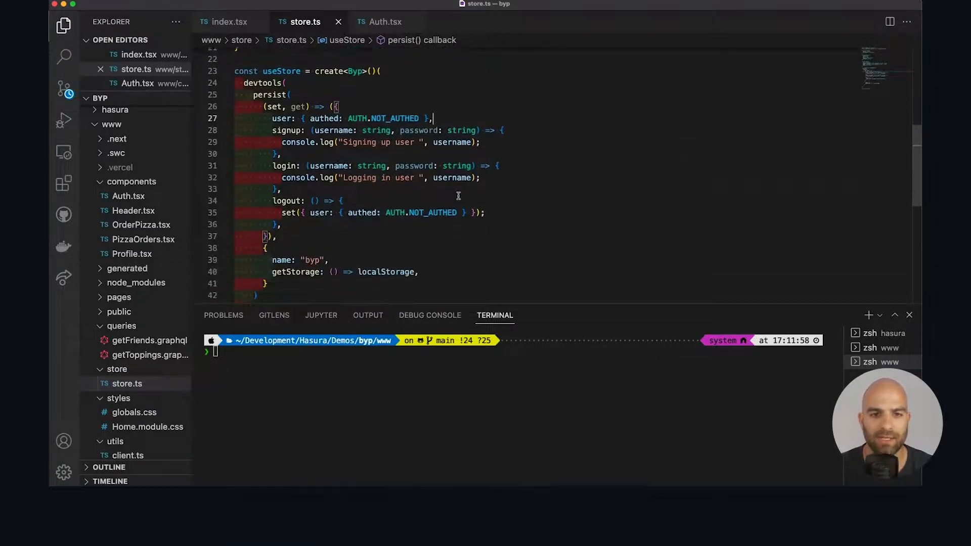
{"action": "scroll", "scroll_direction": "up", "scroll_amount": 3}
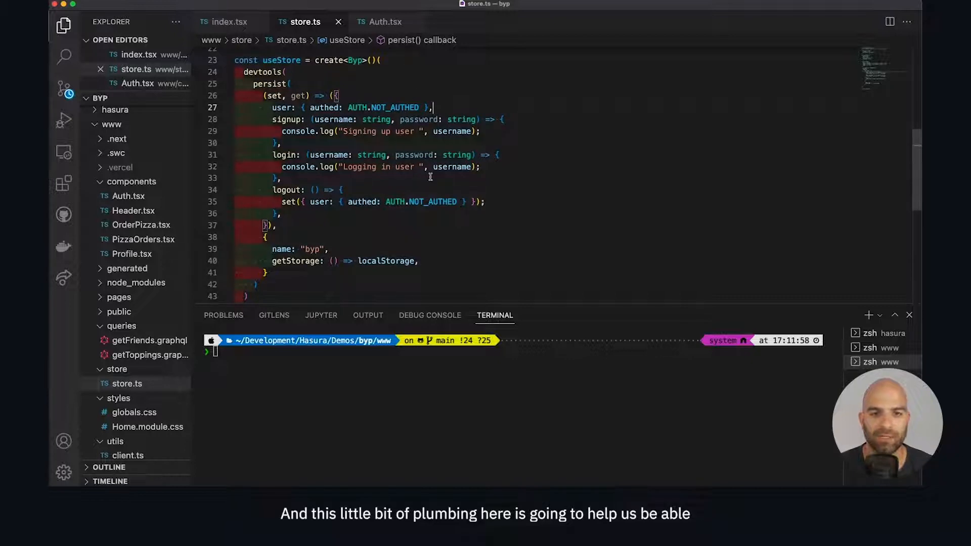